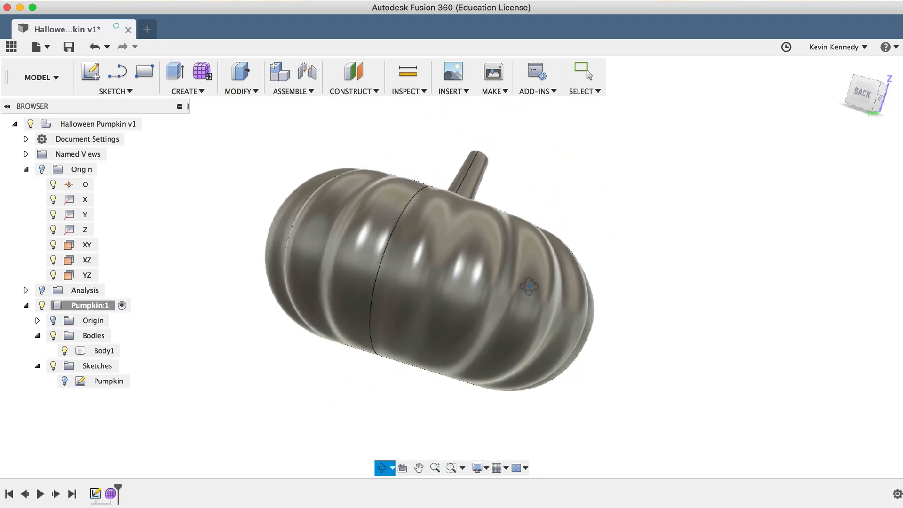
Remove the old Pumpkin component and its timeline features, leaving only the Origin
{"action": "left_click_drag", "start_coordinate": [530, 285], "coordinate": [628, 271]}
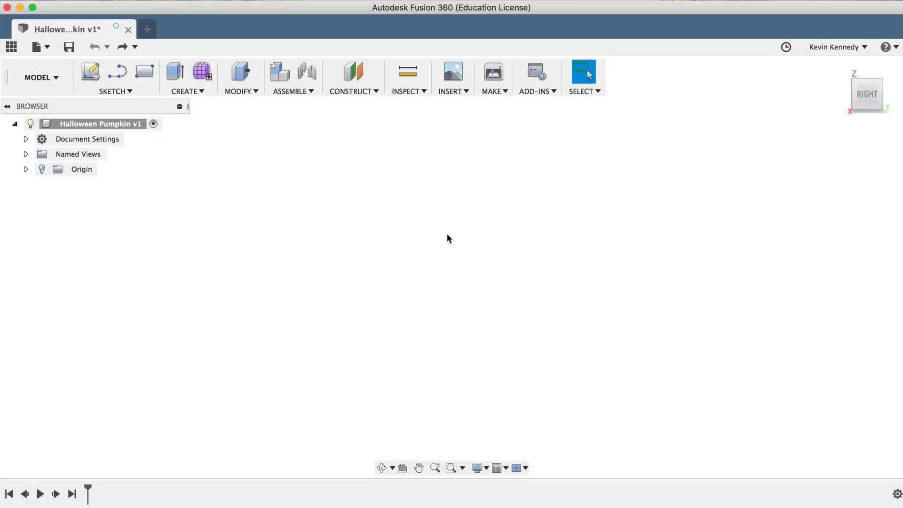
{"action": "mouse_move", "coordinate": [415, 228]}
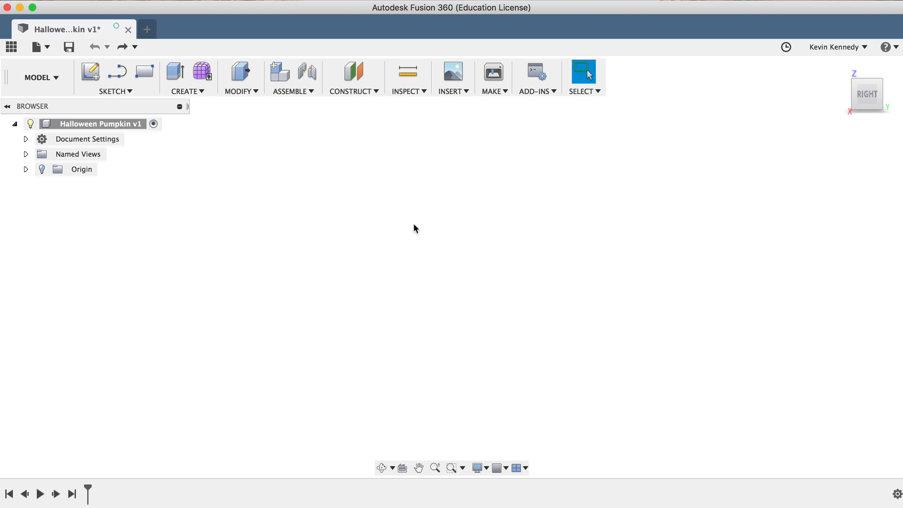
Create an empty component named 'Pumpkin' via Assemble > New Component
{"action": "left_click", "coordinate": [293, 91]}
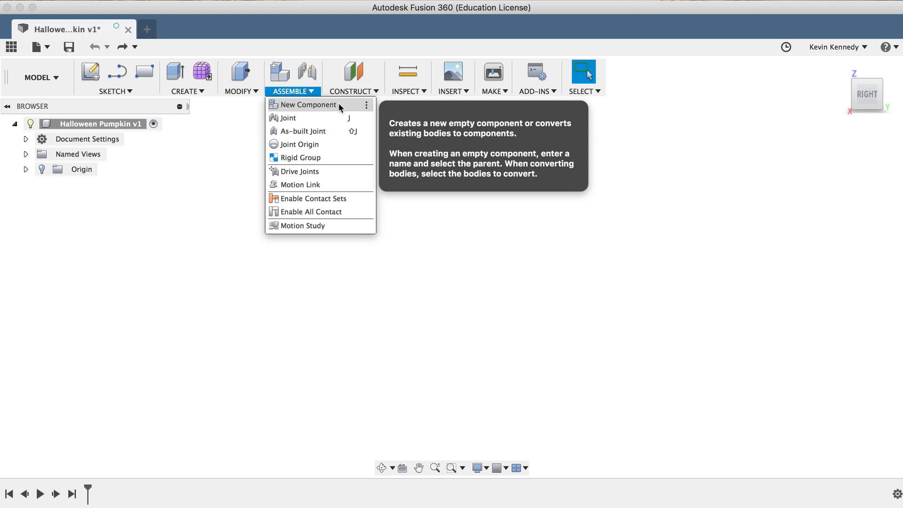
{"action": "left_click", "coordinate": [307, 105]}
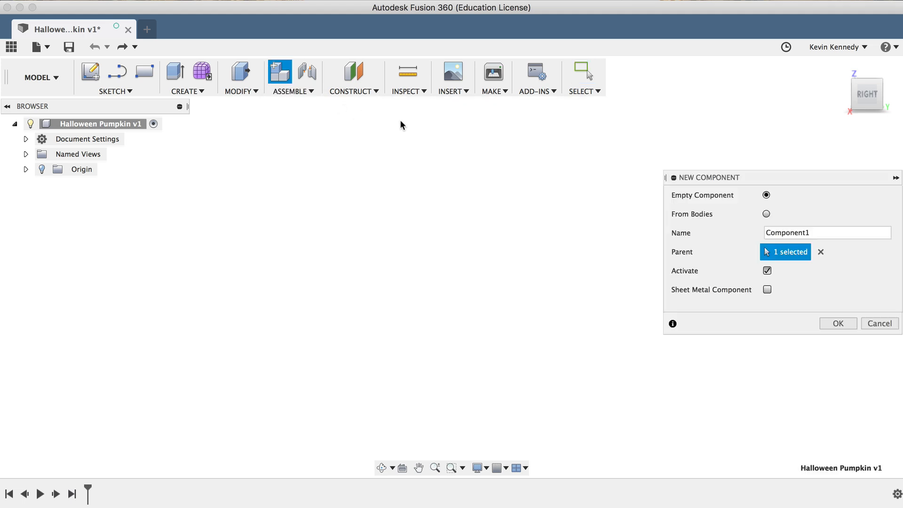
{"action": "left_click", "coordinate": [827, 233]}
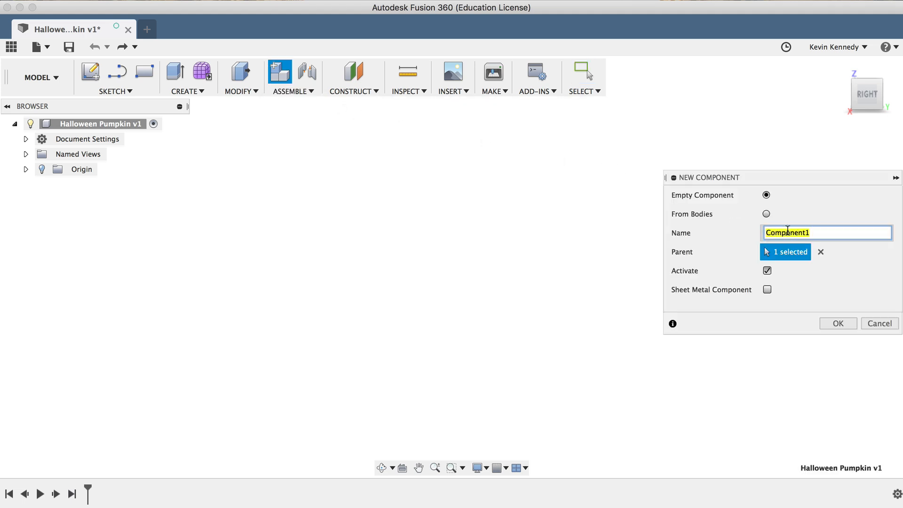
{"action": "type", "text": "Pumpkin"}
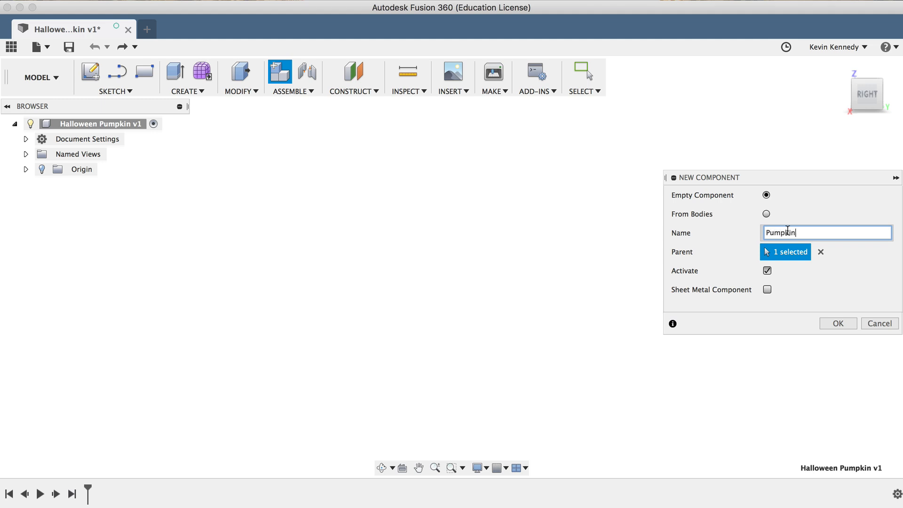
{"action": "left_click", "coordinate": [838, 323]}
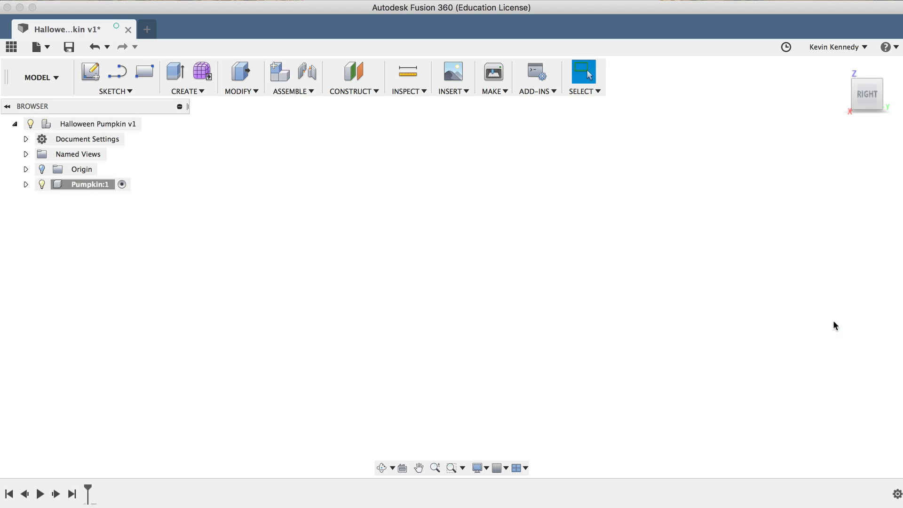
{"action": "mouse_move", "coordinate": [218, 264]}
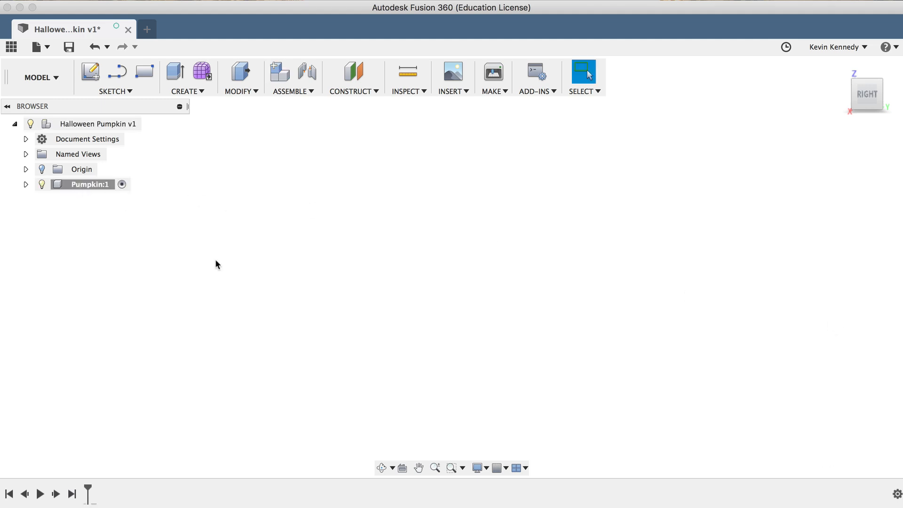
{"action": "mouse_move", "coordinate": [394, 227]}
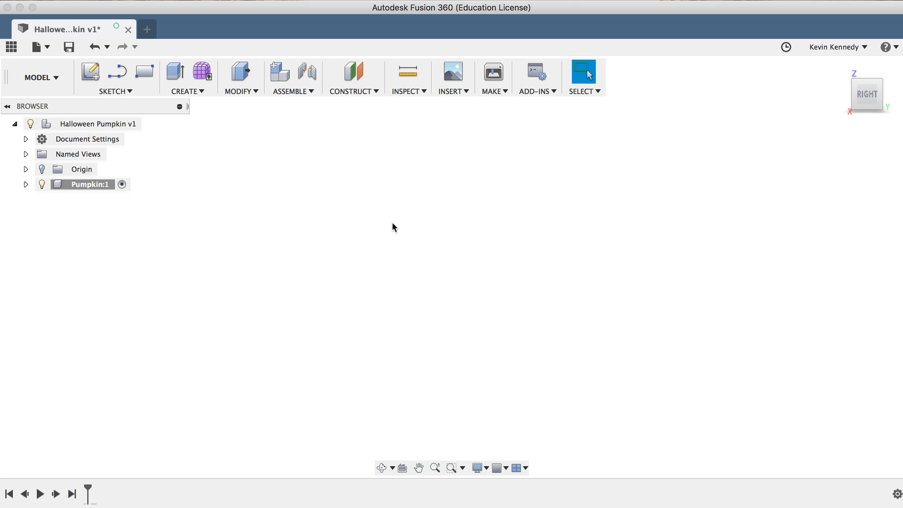
{"action": "mouse_move", "coordinate": [89, 73]}
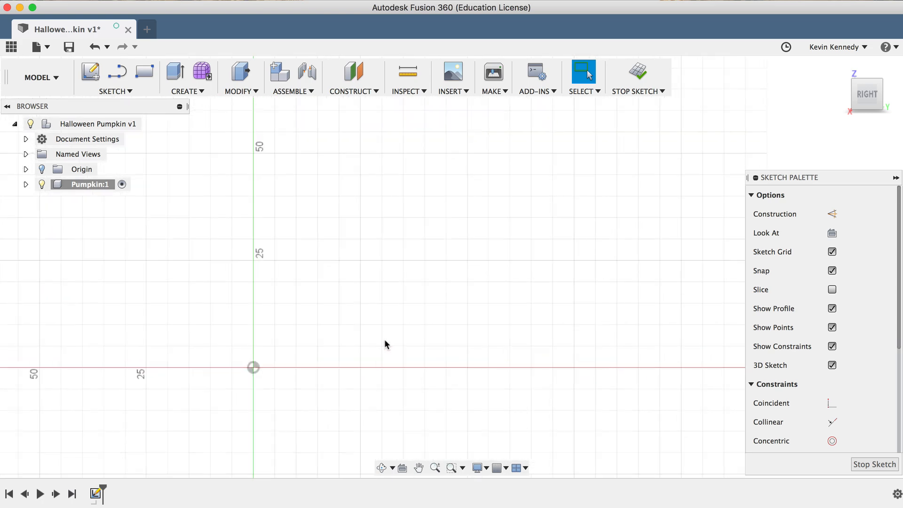
Start a control-point spline with its first point on the vertical axis above the origin
{"action": "left_click", "coordinate": [115, 91]}
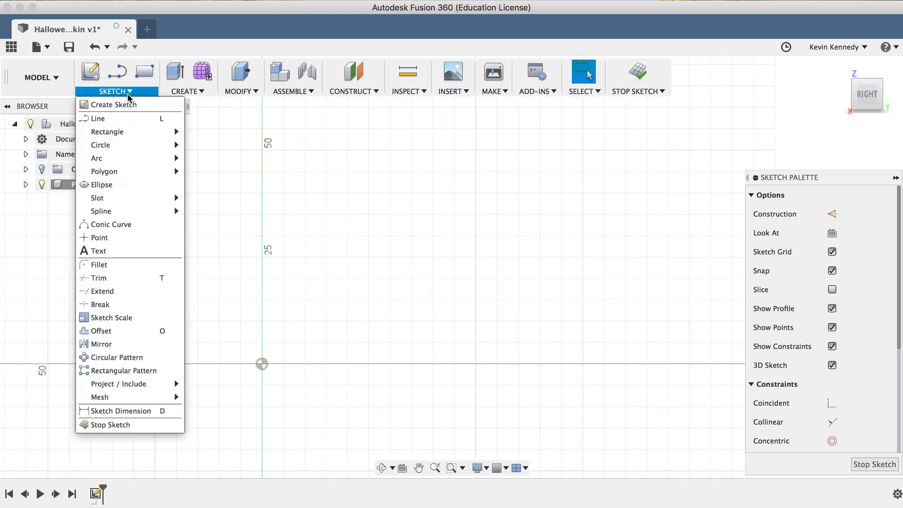
{"action": "mouse_move", "coordinate": [101, 211]}
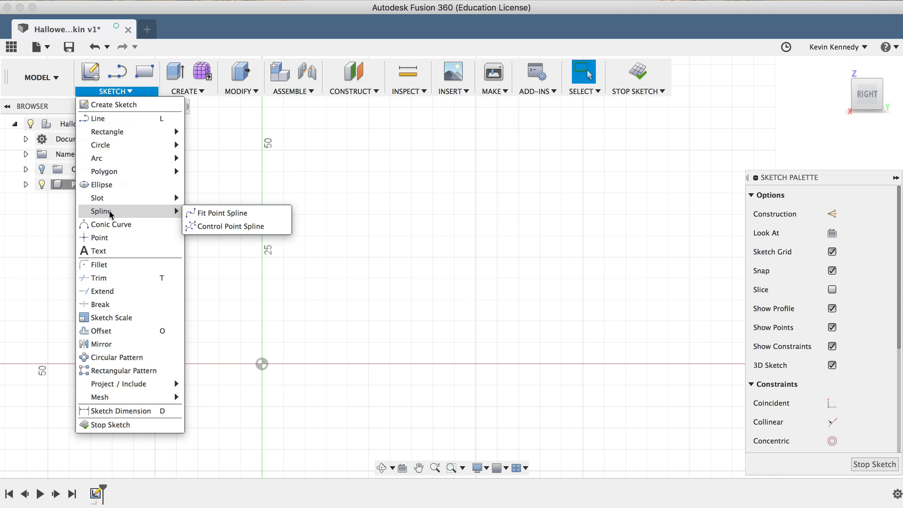
{"action": "mouse_move", "coordinate": [229, 226]}
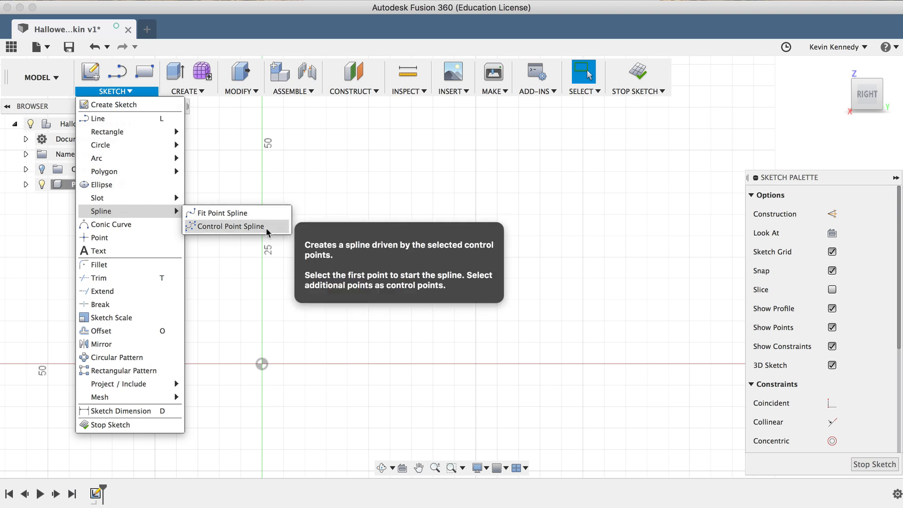
{"action": "left_click", "coordinate": [230, 226]}
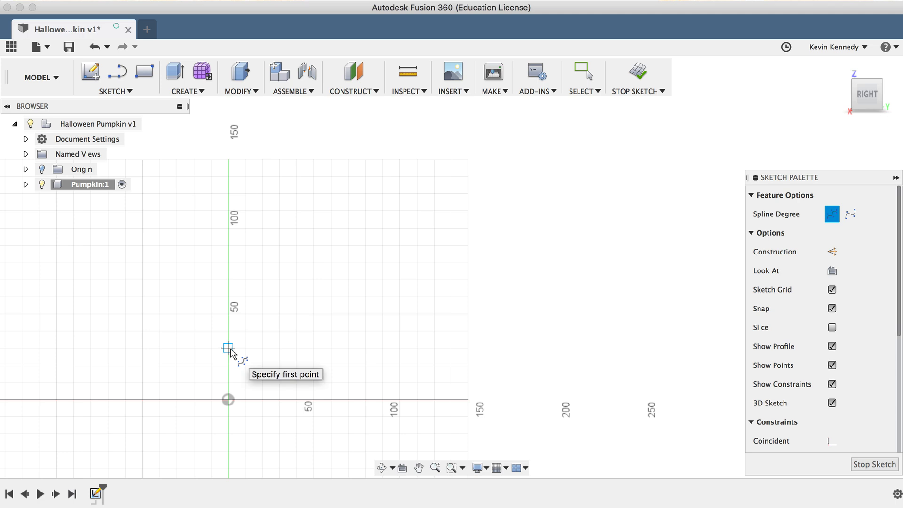
{"action": "left_click", "coordinate": [227, 348]}
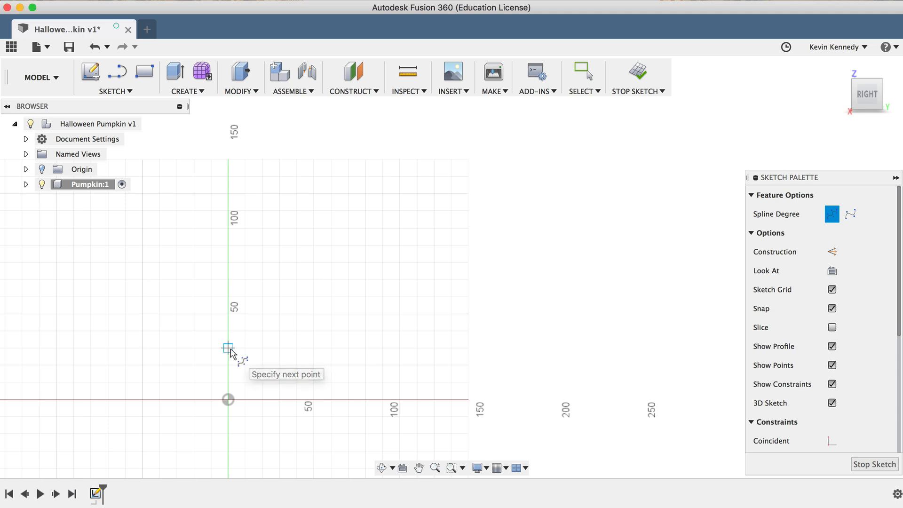
{"action": "left_click", "coordinate": [337, 396]}
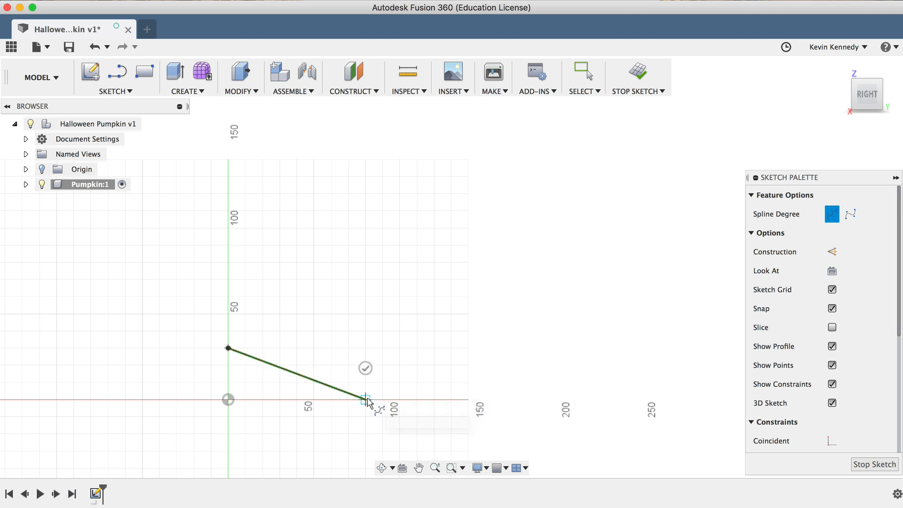
End the spline on the horizontal axis and drag its control points into a C-shaped half-pumpkin profile
{"action": "left_click", "coordinate": [475, 188]}
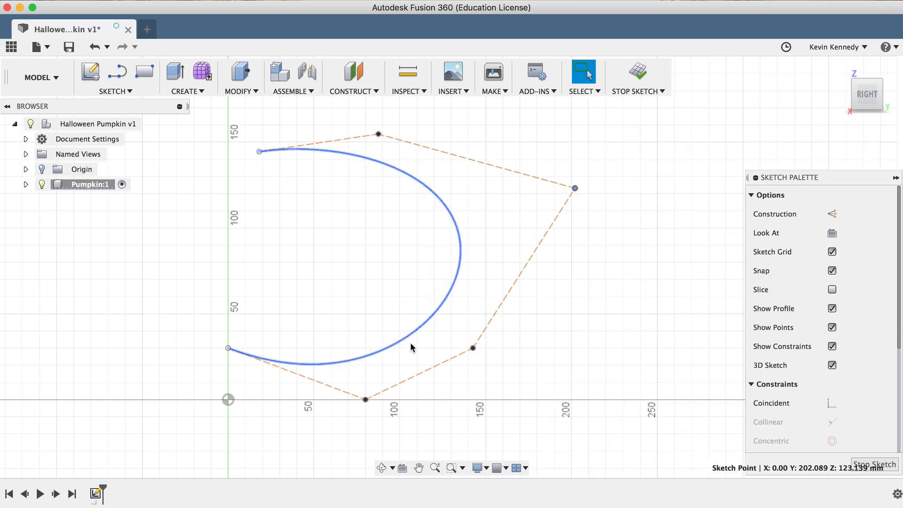
{"action": "left_click_drag", "start_coordinate": [472, 347], "coordinate": [501, 399]}
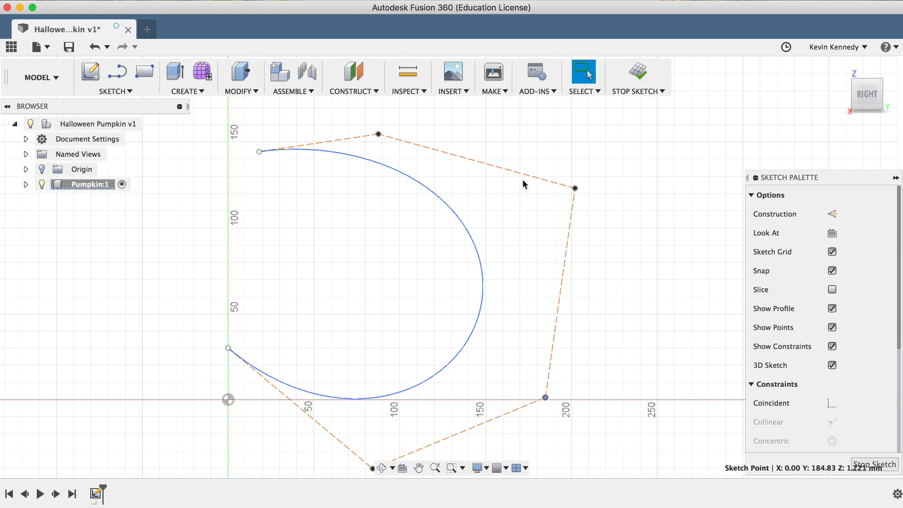
{"action": "left_click_drag", "start_coordinate": [377, 134], "coordinate": [428, 115]}
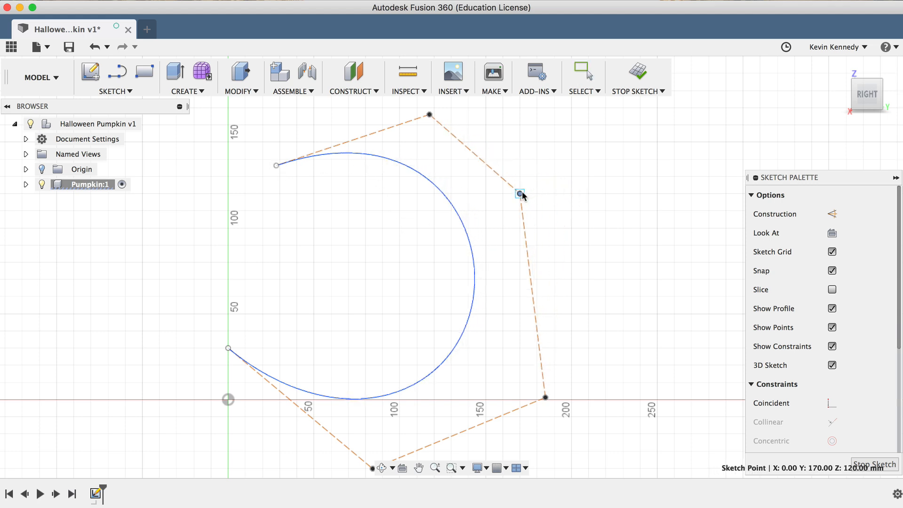
{"action": "left_click_drag", "start_coordinate": [520, 194], "coordinate": [231, 370]}
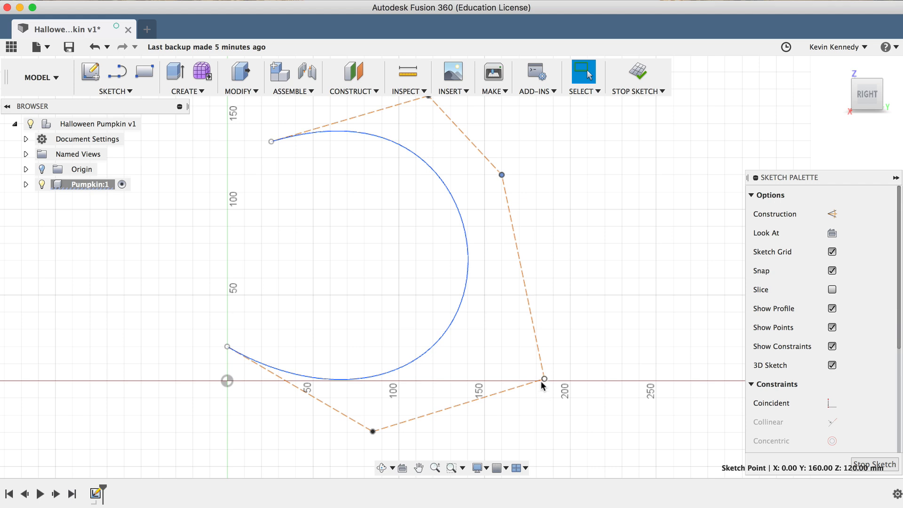
{"action": "left_click_drag", "start_coordinate": [543, 379], "coordinate": [526, 383]}
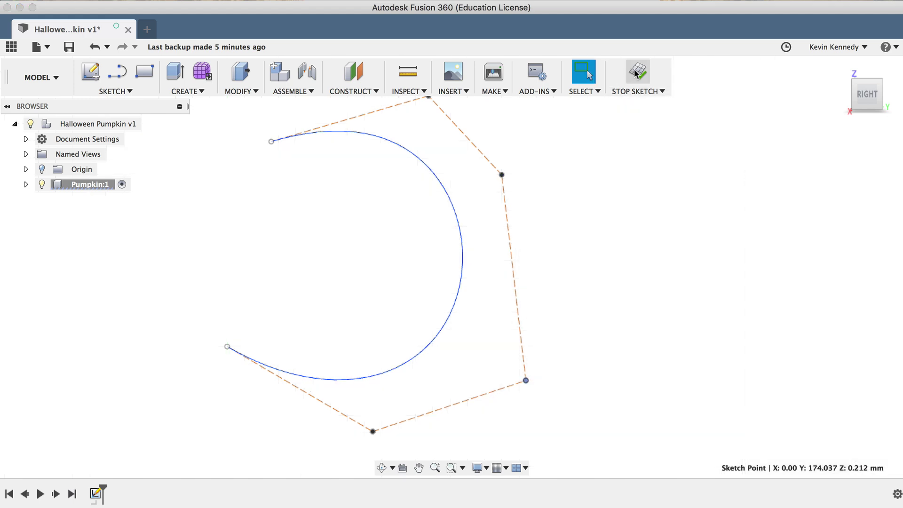
Finish the sketch and rename Sketch1 to 'Pumpkin' under the component's Sketches
{"action": "left_click", "coordinate": [23, 185]}
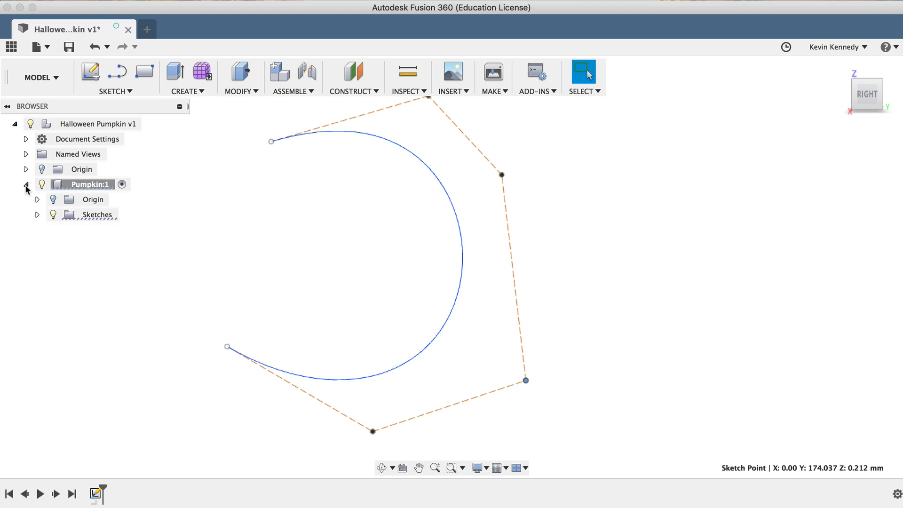
{"action": "left_click", "coordinate": [37, 214]}
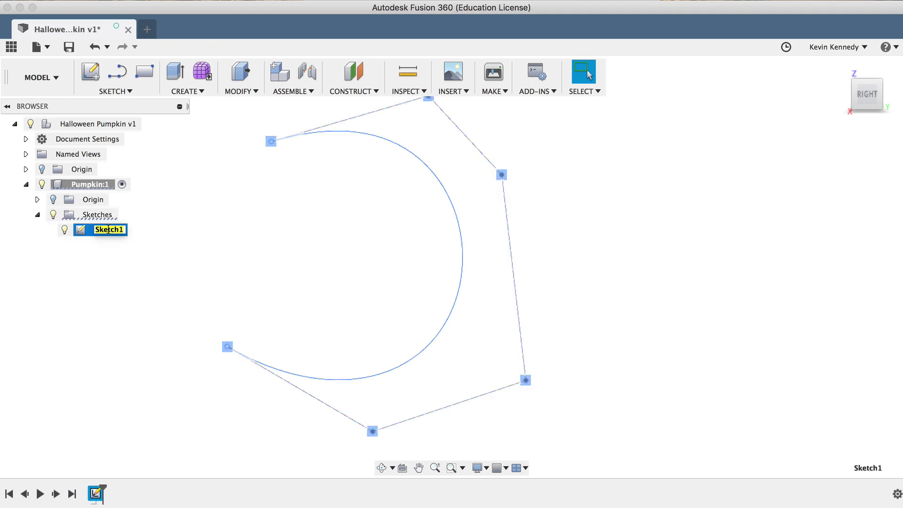
{"action": "type", "text": "Pumpkin"}
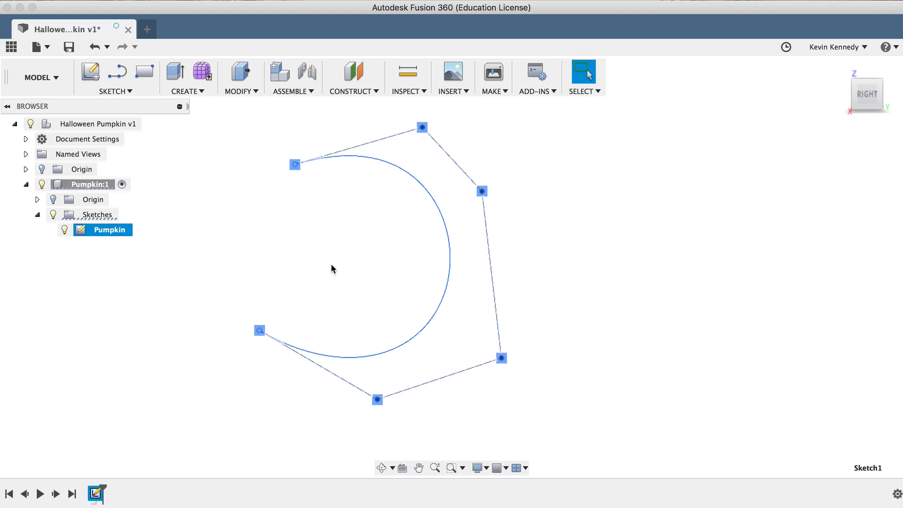
{"action": "mouse_move", "coordinate": [323, 269]}
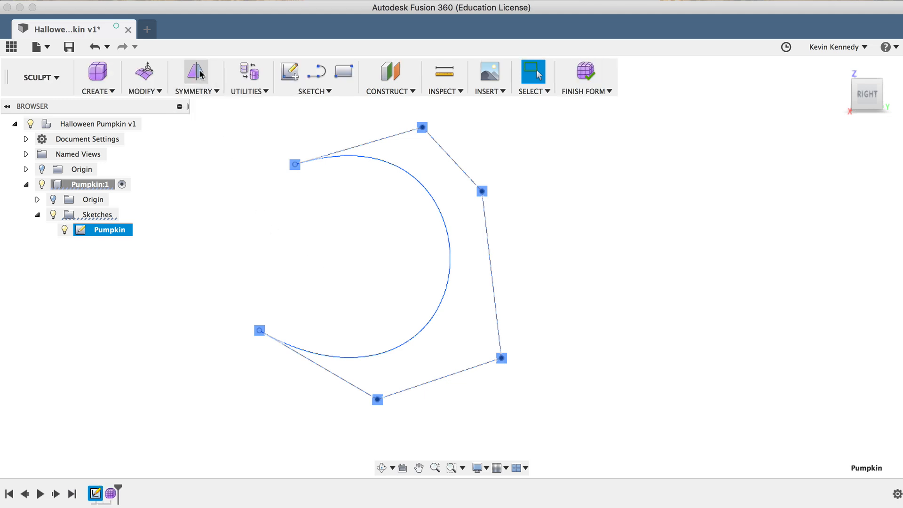
{"action": "mouse_move", "coordinate": [39, 77]}
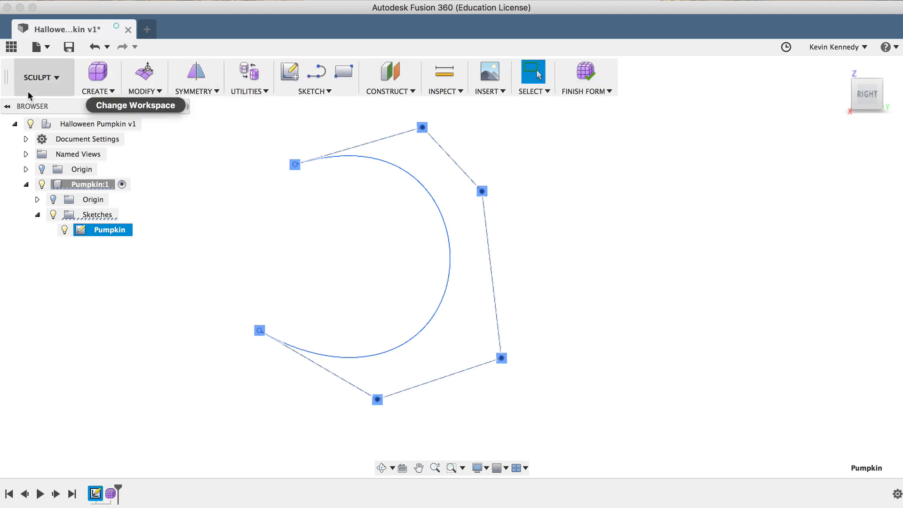
Launch the T-Spline Revolve command from the Sculpt CREATE menu
{"action": "left_click", "coordinate": [39, 78]}
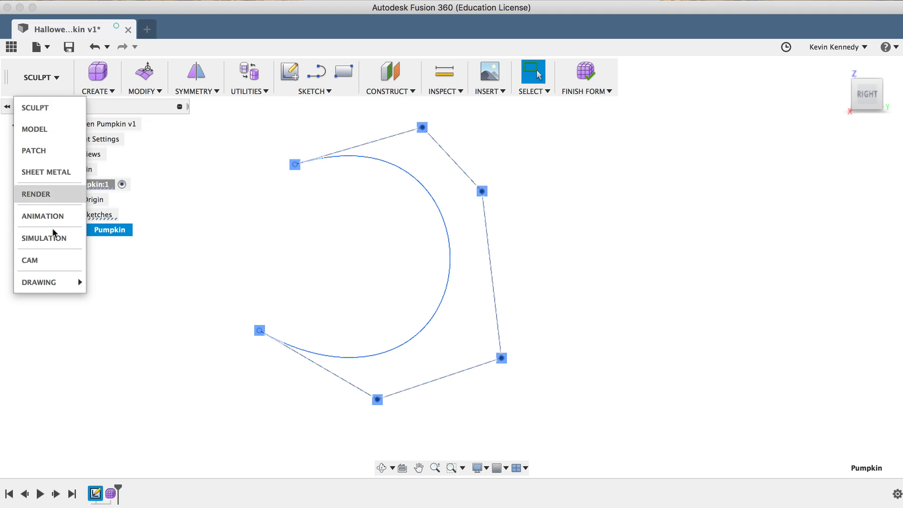
{"action": "left_click", "coordinate": [41, 78]}
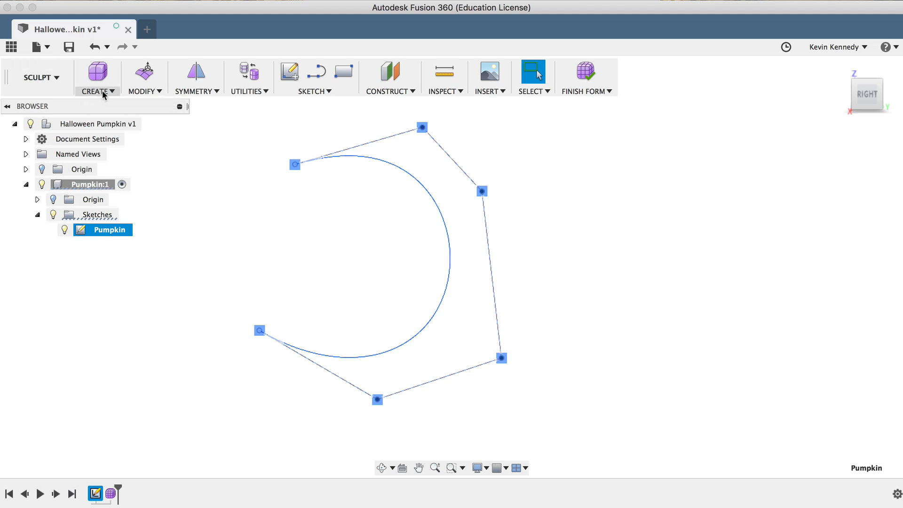
{"action": "left_click", "coordinate": [97, 91]}
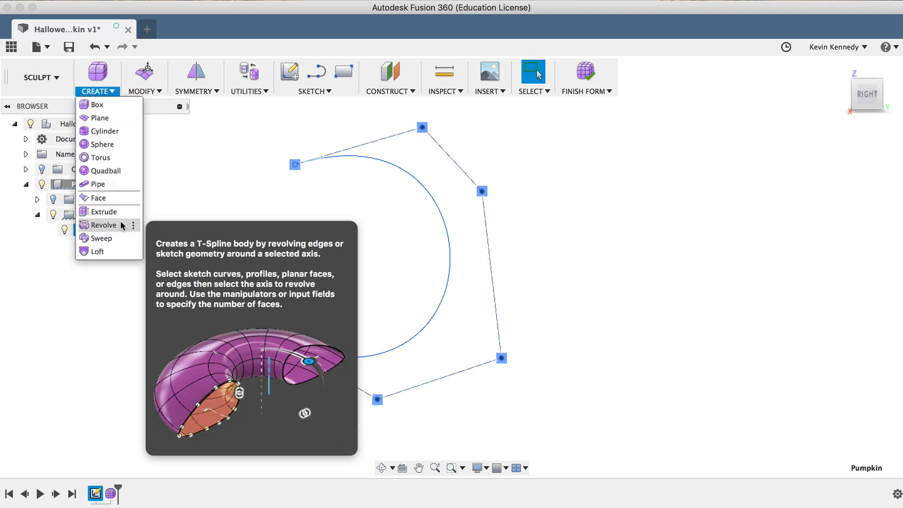
{"action": "left_click", "coordinate": [102, 225]}
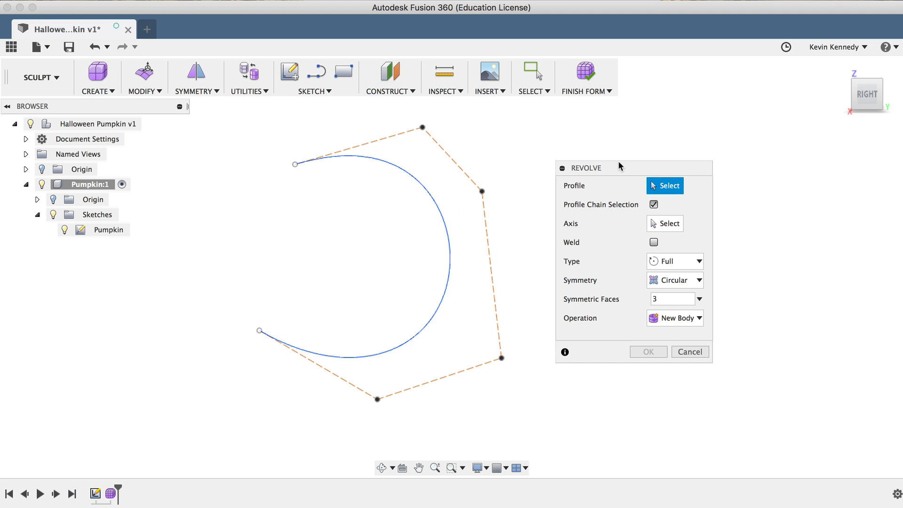
Select the pumpkin spline as the revolve profile and the vertical sketch axis as its axis
{"action": "left_click", "coordinate": [433, 202]}
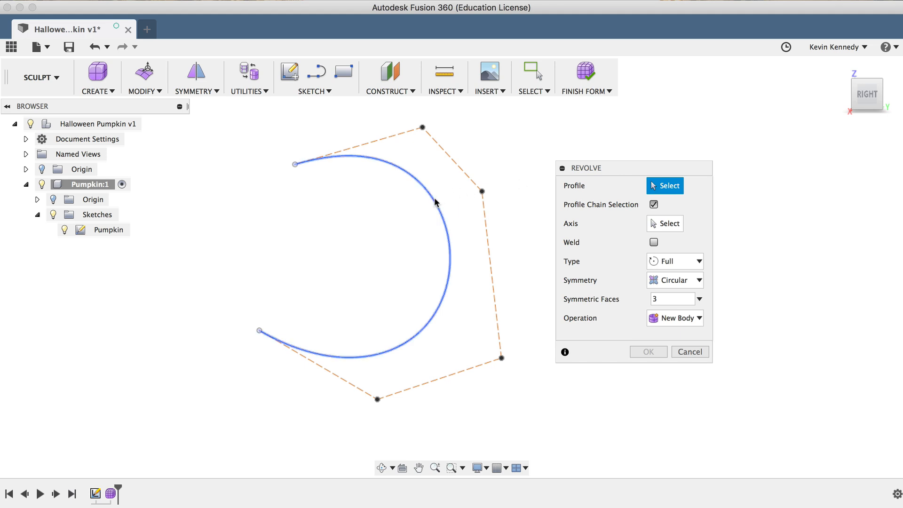
{"action": "left_click", "coordinate": [435, 204]}
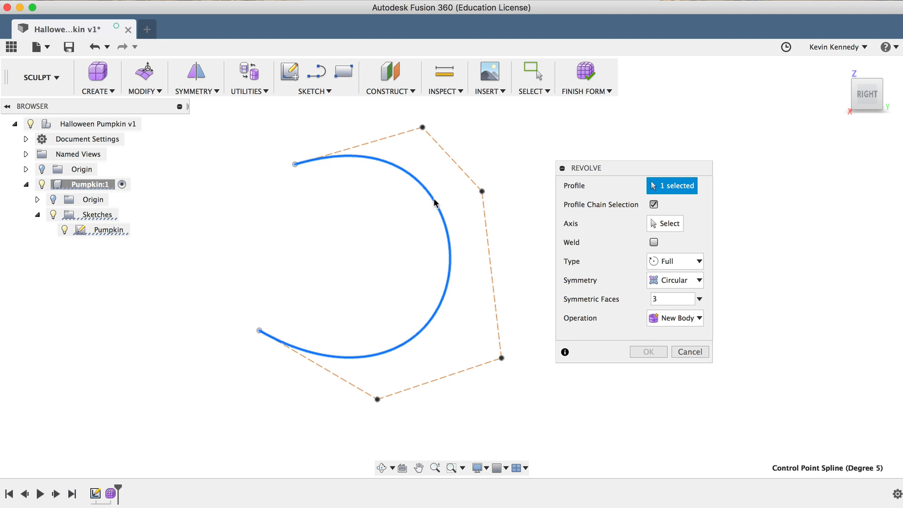
{"action": "mouse_move", "coordinate": [612, 217]}
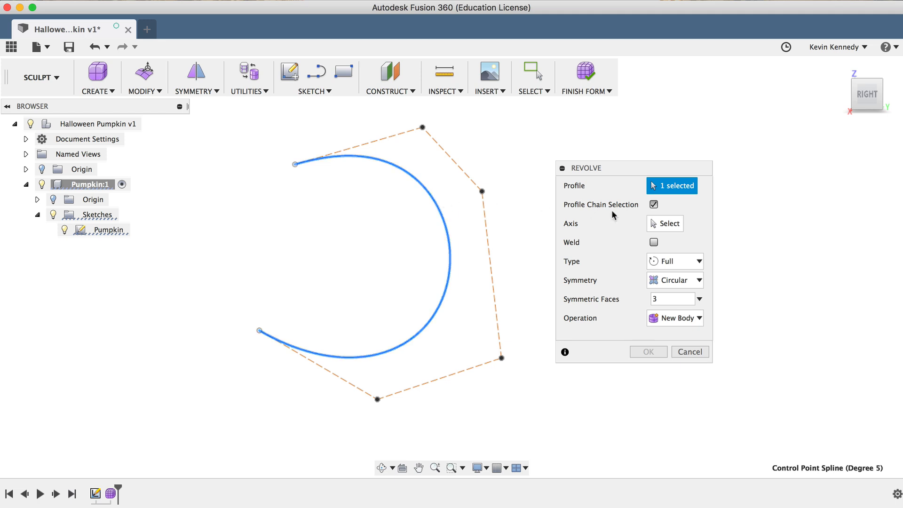
{"action": "mouse_move", "coordinate": [584, 230]}
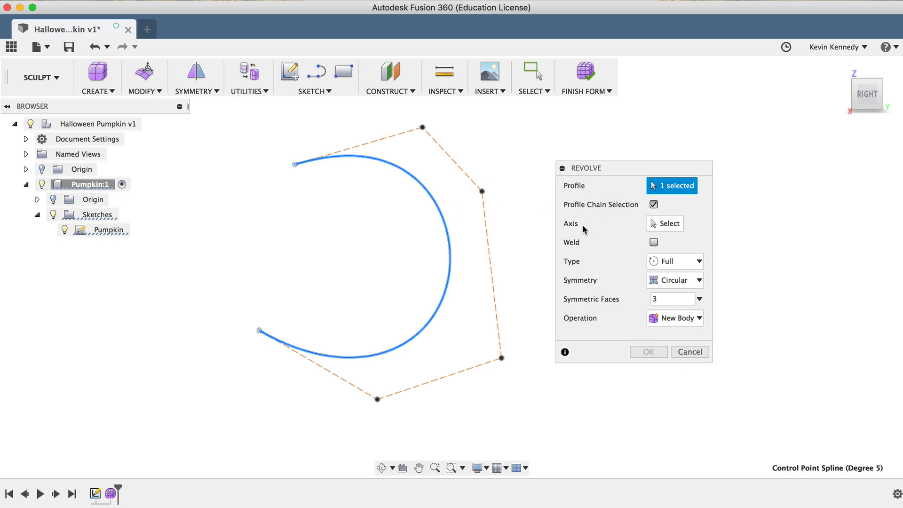
{"action": "left_click", "coordinate": [665, 223]}
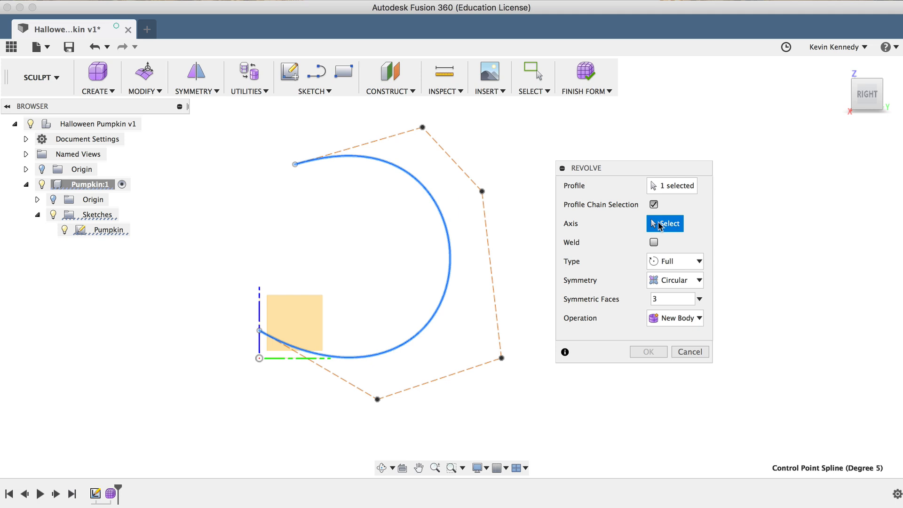
{"action": "mouse_move", "coordinate": [260, 300]}
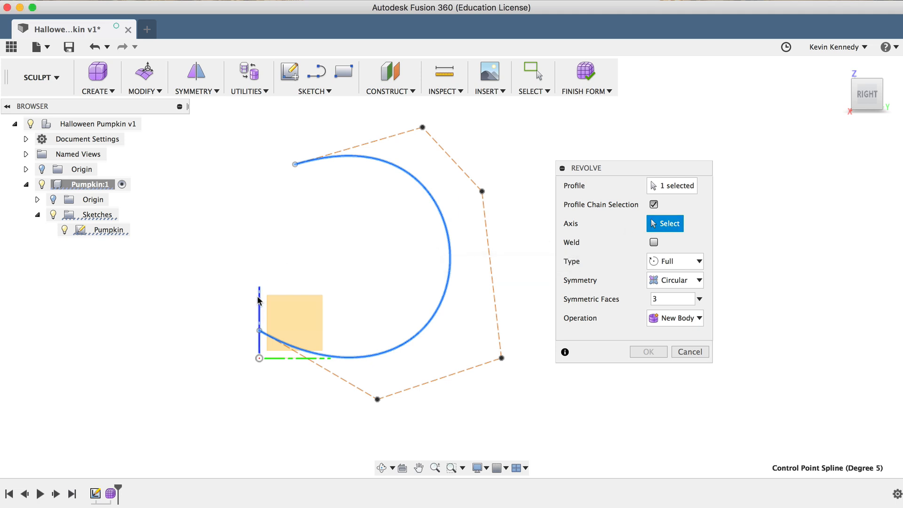
{"action": "left_click", "coordinate": [258, 316]}
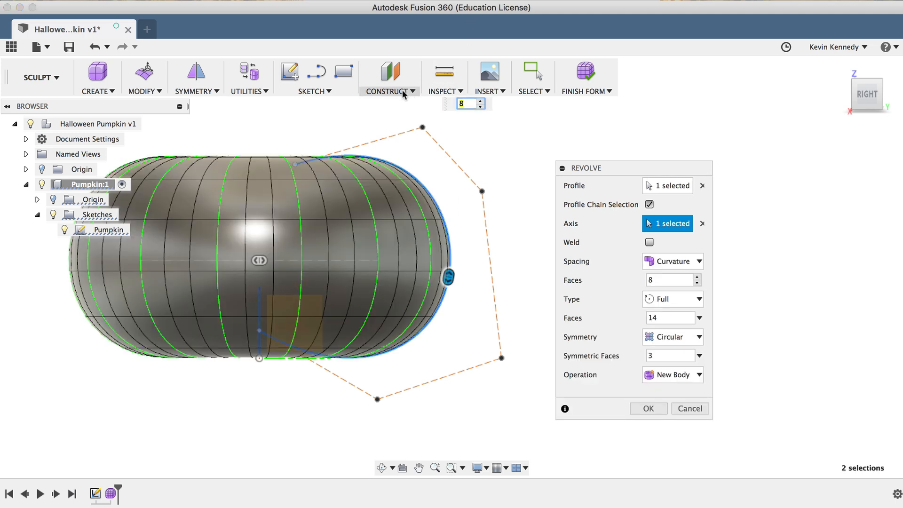
Set revolve Symmetry to None and the profile face count to 9
{"action": "left_click", "coordinate": [390, 91]}
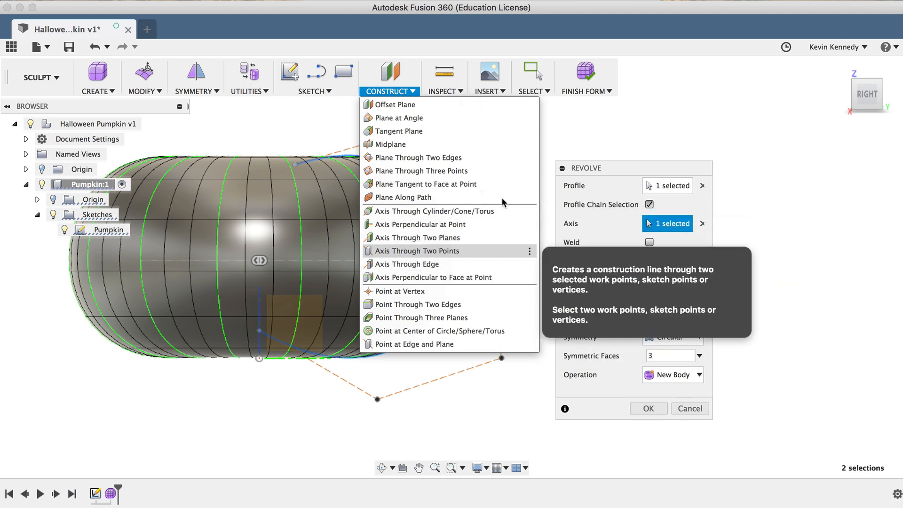
{"action": "left_click", "coordinate": [672, 337]}
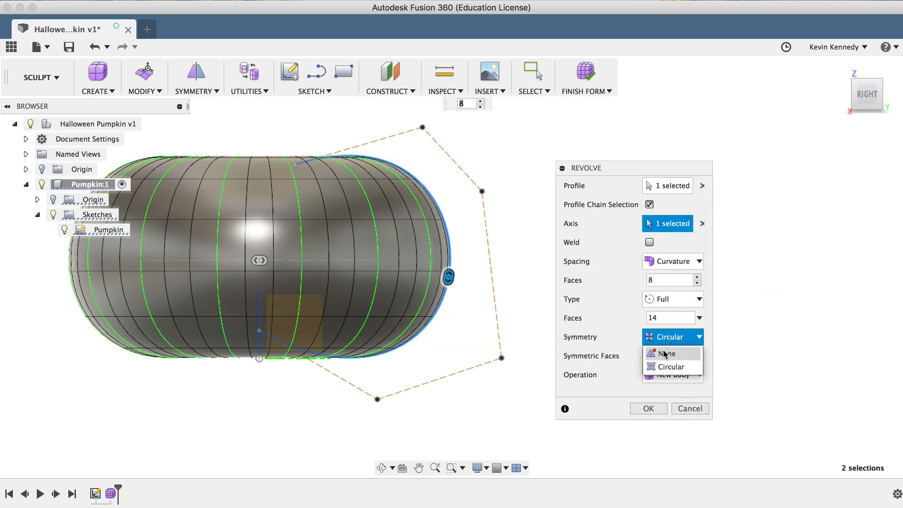
{"action": "left_click", "coordinate": [666, 353]}
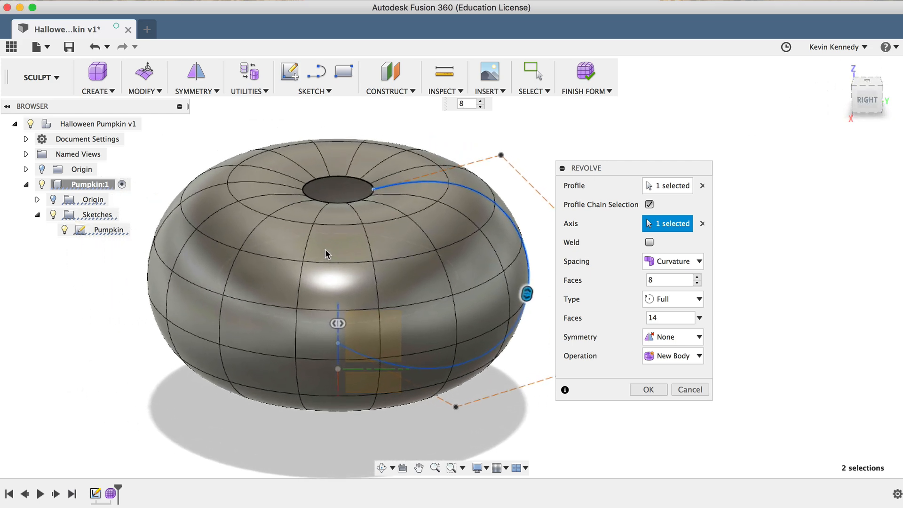
{"action": "mouse_move", "coordinate": [606, 258]}
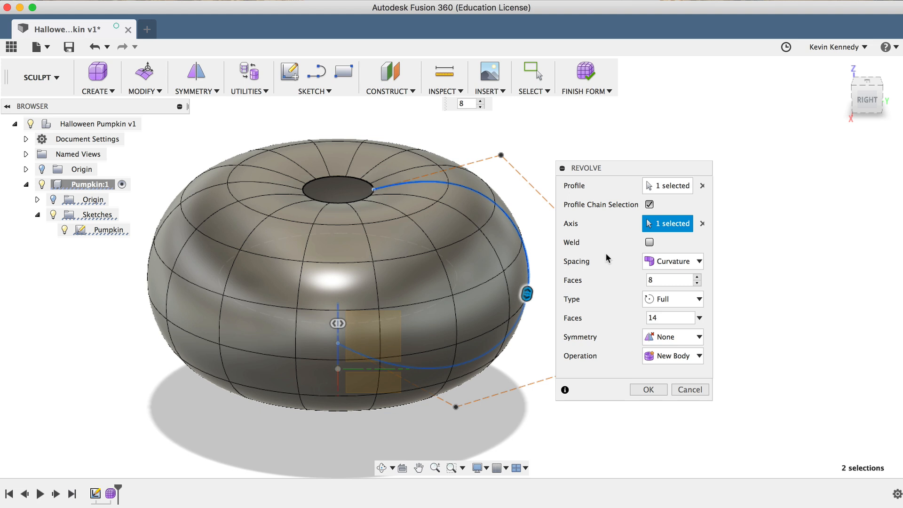
{"action": "mouse_move", "coordinate": [559, 292]}
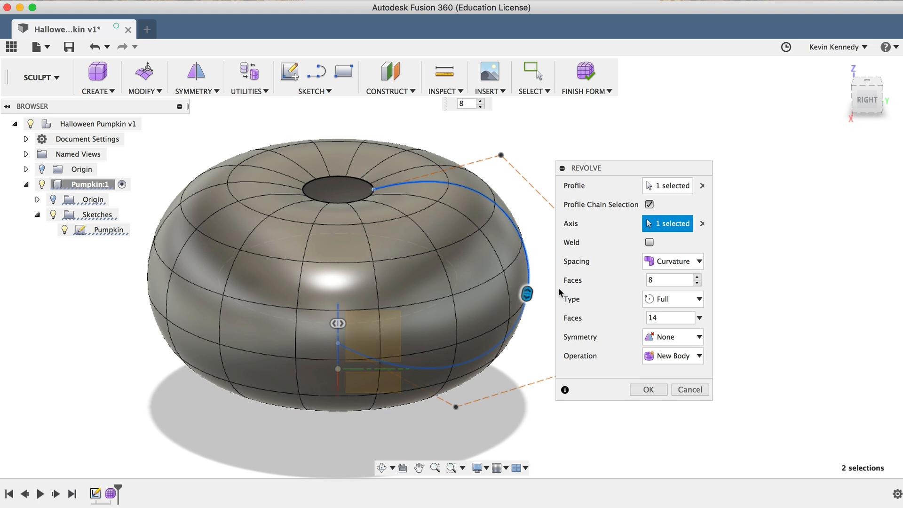
{"action": "mouse_move", "coordinate": [588, 285]}
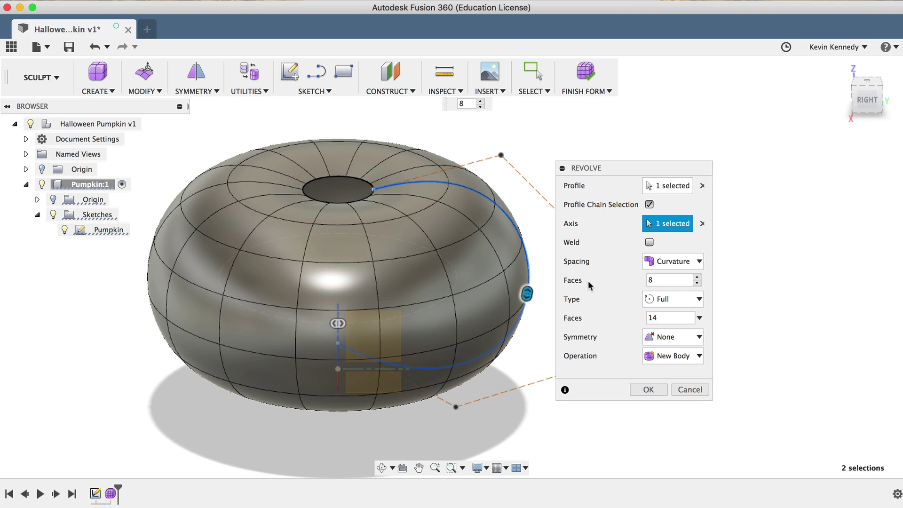
{"action": "mouse_move", "coordinate": [525, 294]}
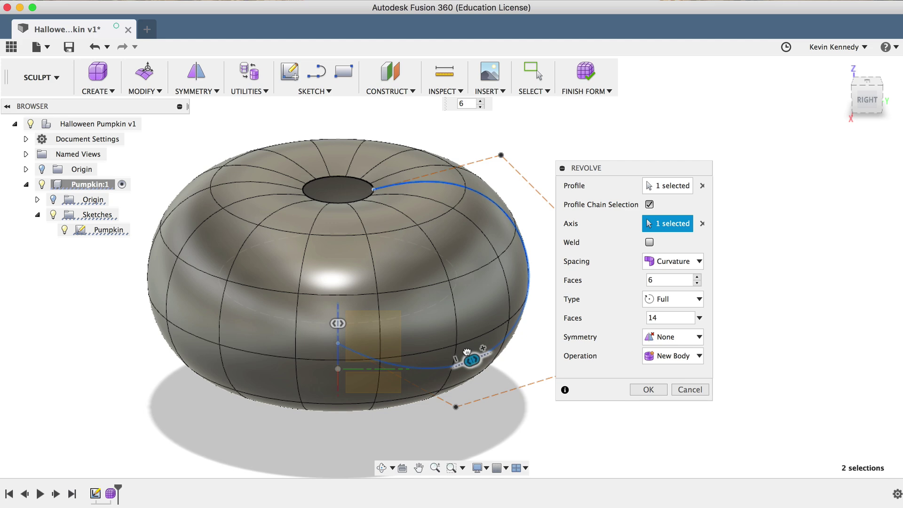
{"action": "left_click_drag", "start_coordinate": [471, 359], "coordinate": [500, 209]}
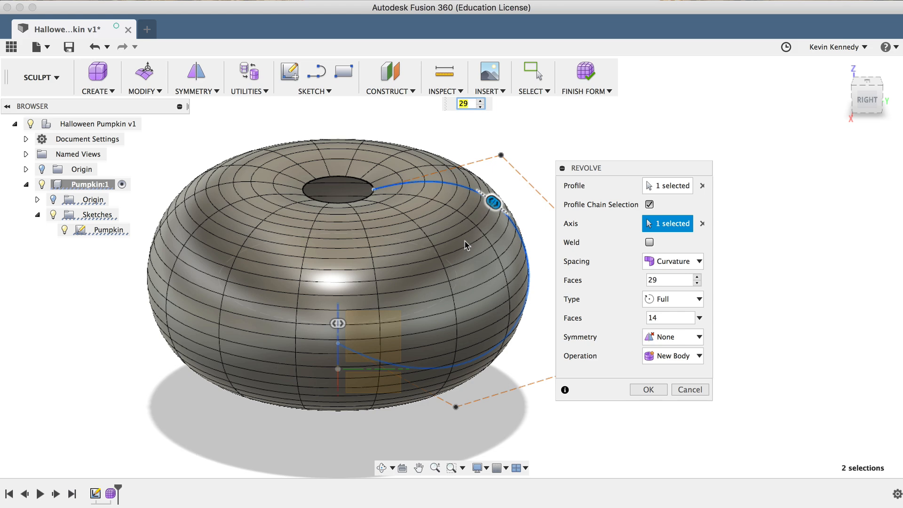
{"action": "left_click", "coordinate": [668, 280]}
{"action": "type", "text": "9"}
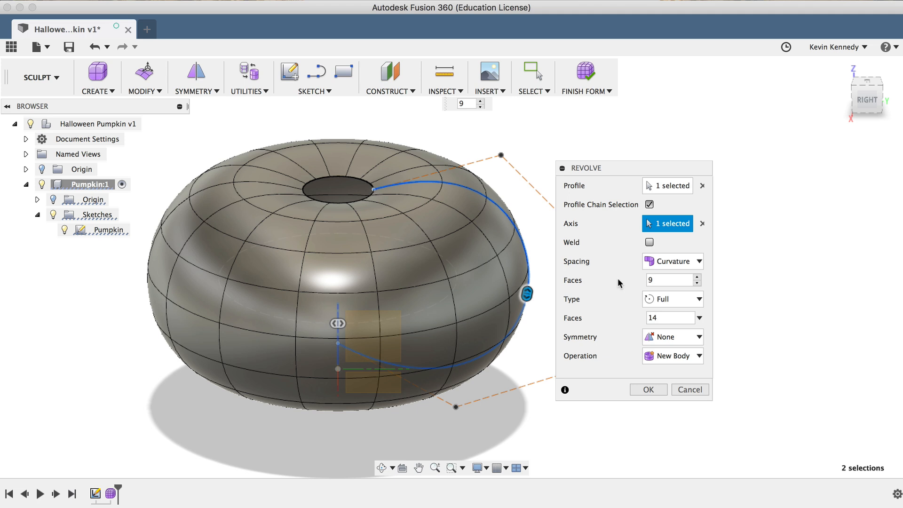
{"action": "mouse_move", "coordinate": [580, 270]}
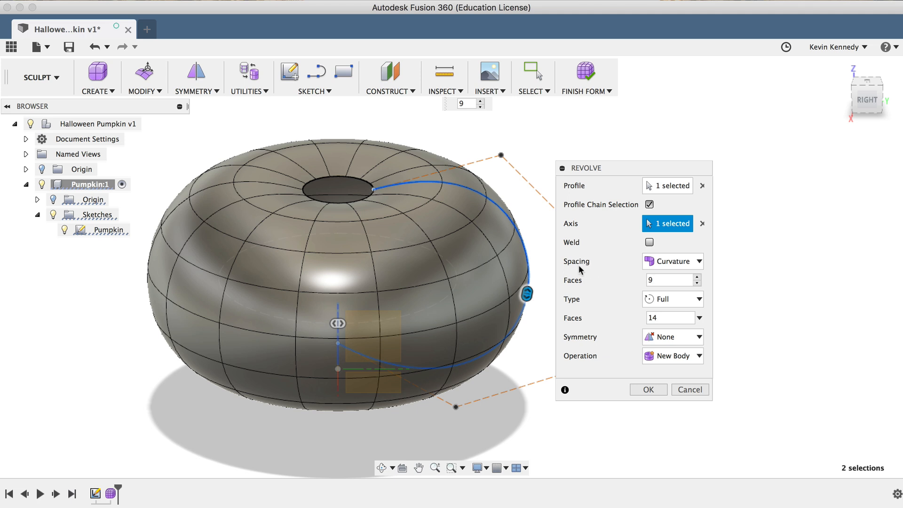
{"action": "left_click", "coordinate": [673, 261]}
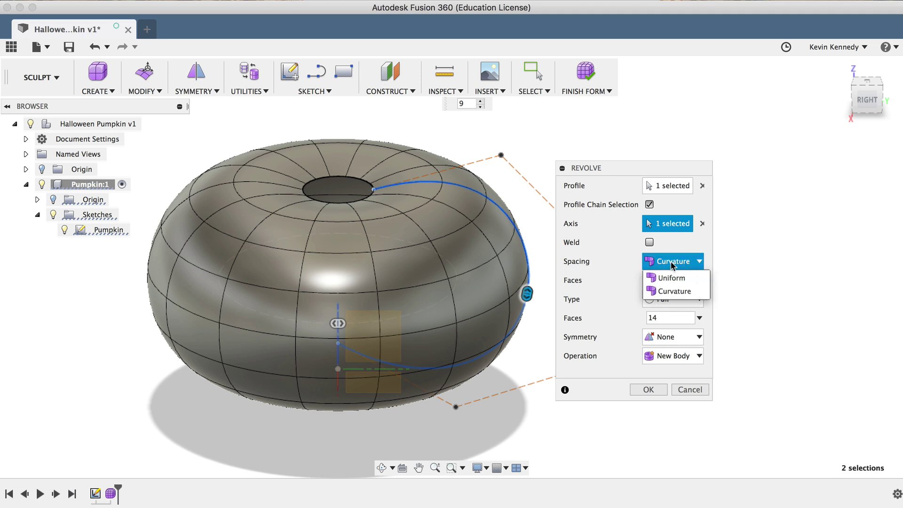
{"action": "mouse_move", "coordinate": [691, 281]}
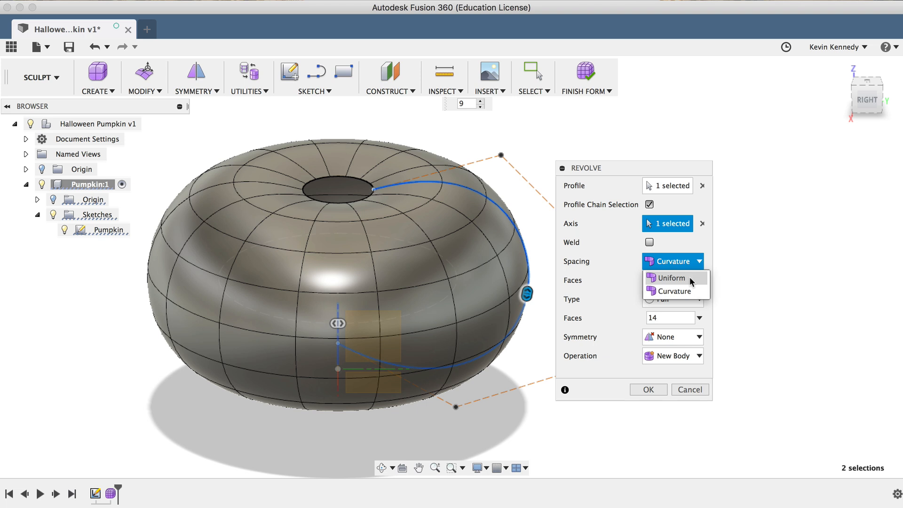
{"action": "left_click", "coordinate": [669, 278]}
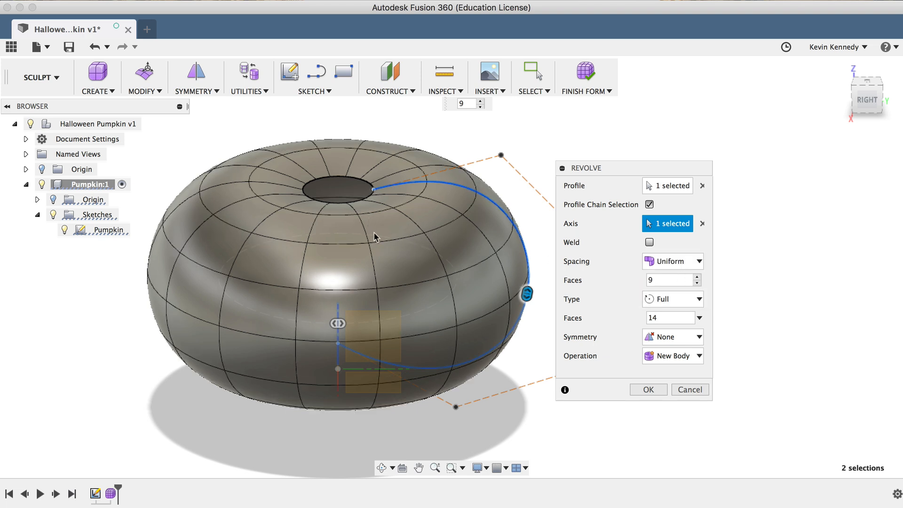
{"action": "left_click", "coordinate": [672, 261]}
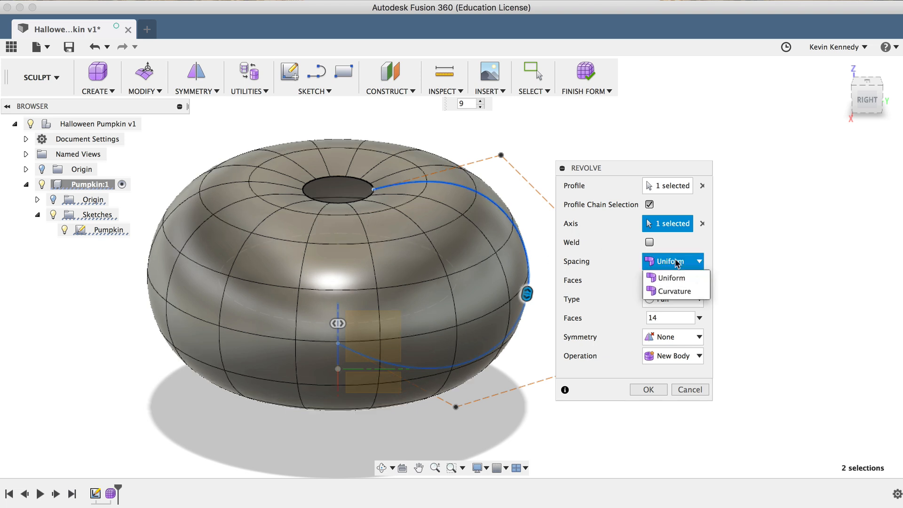
{"action": "left_click", "coordinate": [674, 292]}
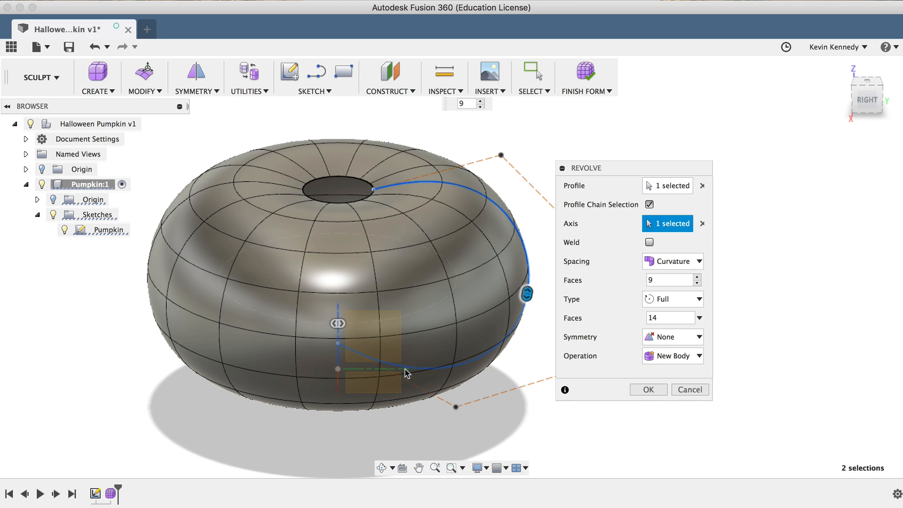
{"action": "mouse_move", "coordinate": [620, 284]}
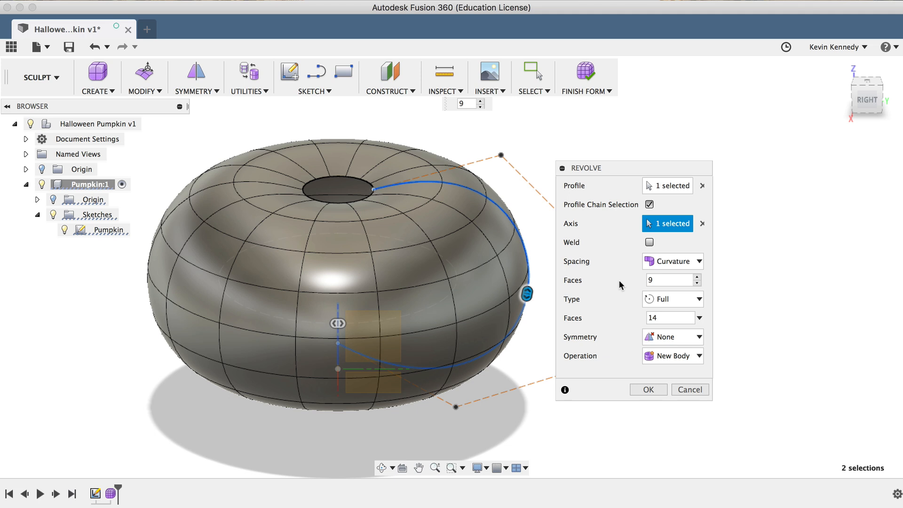
{"action": "mouse_move", "coordinate": [621, 271]}
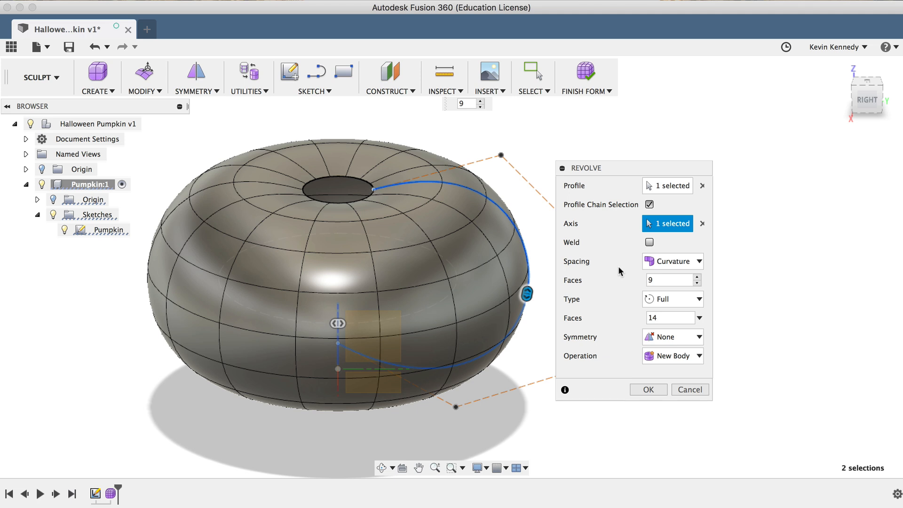
Try a partial-angle revolve, return to Full, and set 14 faces around the axis
{"action": "left_click", "coordinate": [673, 300]}
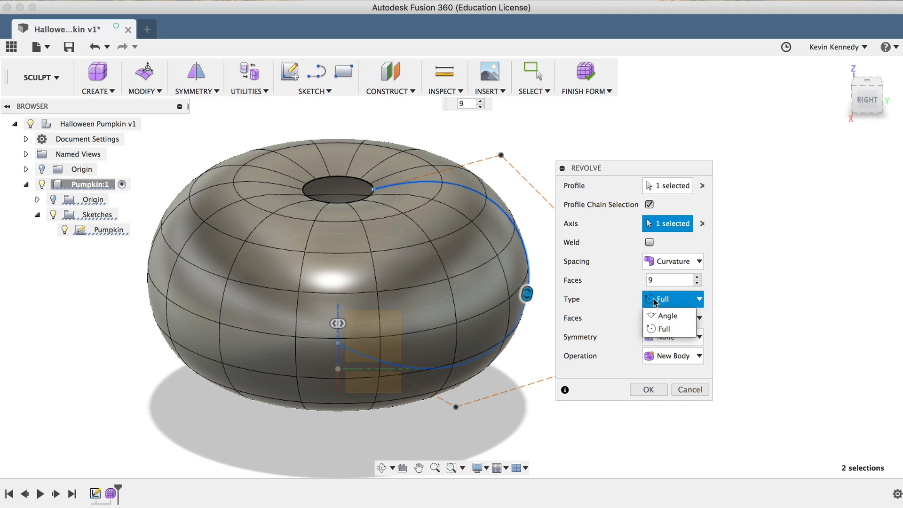
{"action": "left_click", "coordinate": [667, 315]}
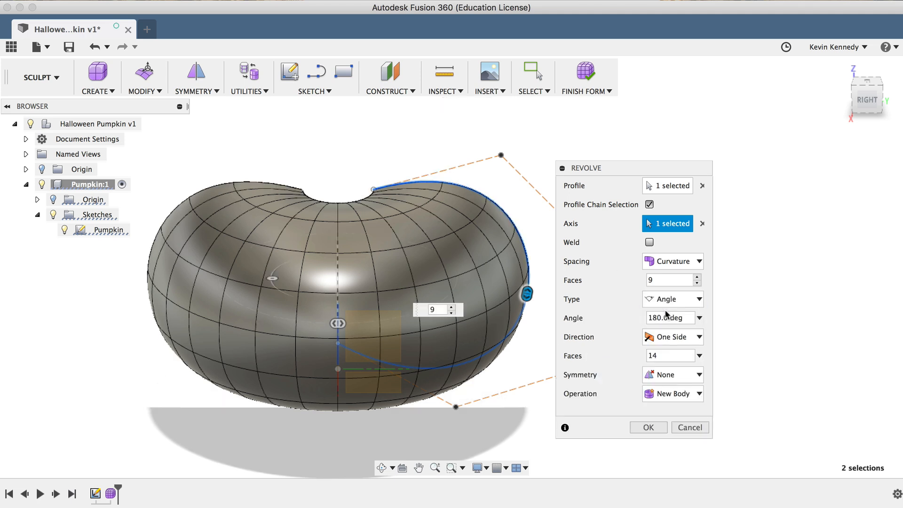
{"action": "left_click", "coordinate": [672, 299]}
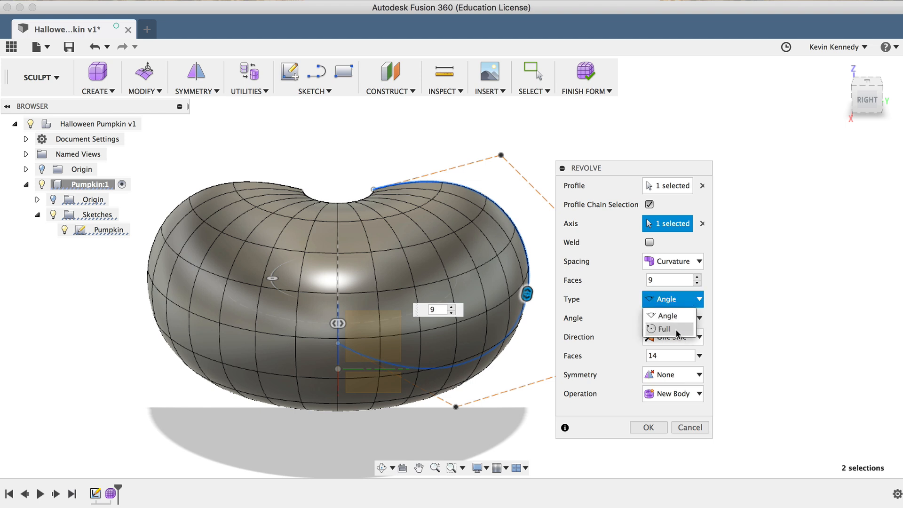
{"action": "left_click", "coordinate": [660, 329]}
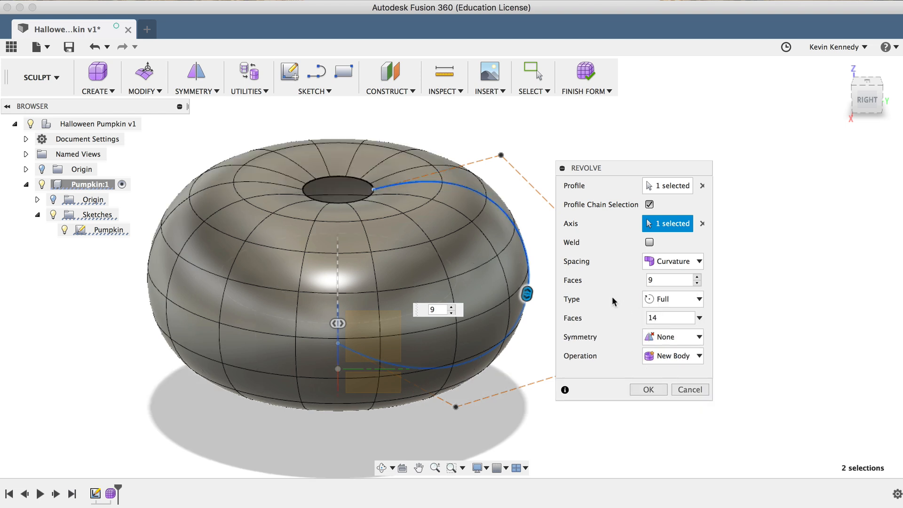
{"action": "mouse_move", "coordinate": [331, 344]}
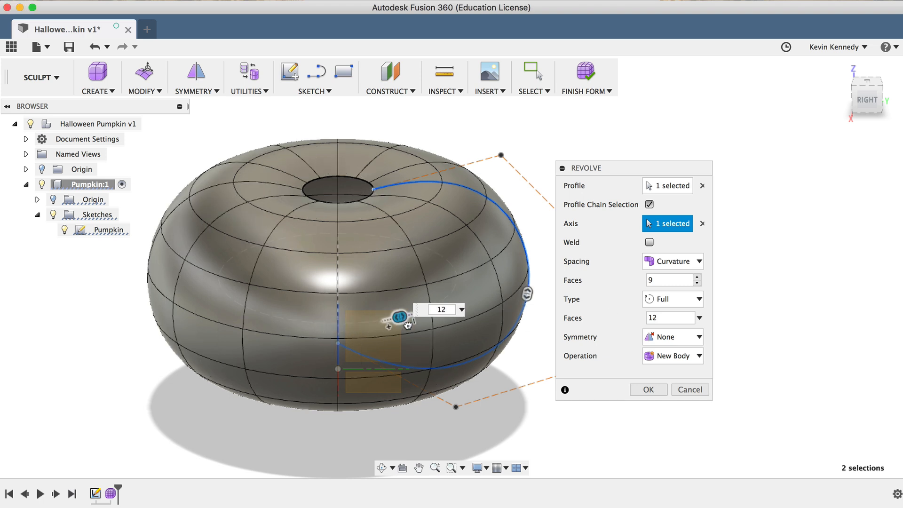
{"action": "left_click_drag", "start_coordinate": [399, 315], "coordinate": [455, 287]}
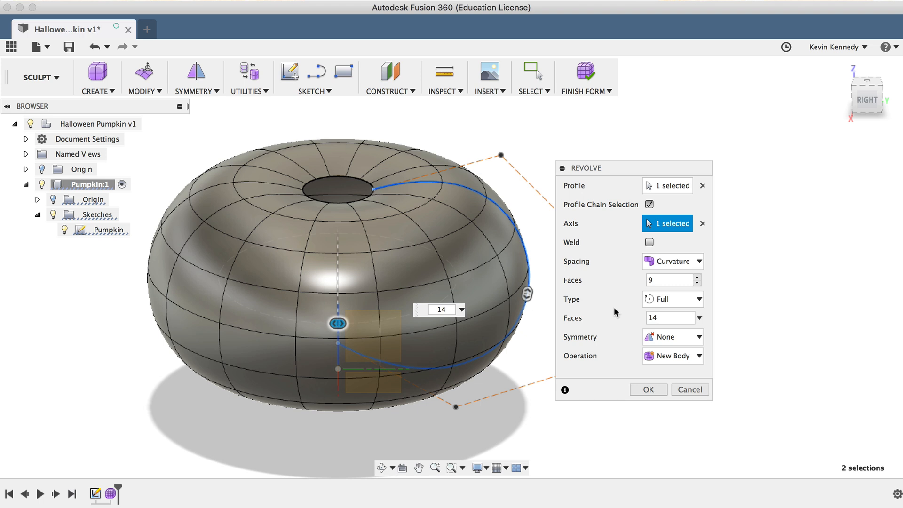
{"action": "mouse_move", "coordinate": [593, 342]}
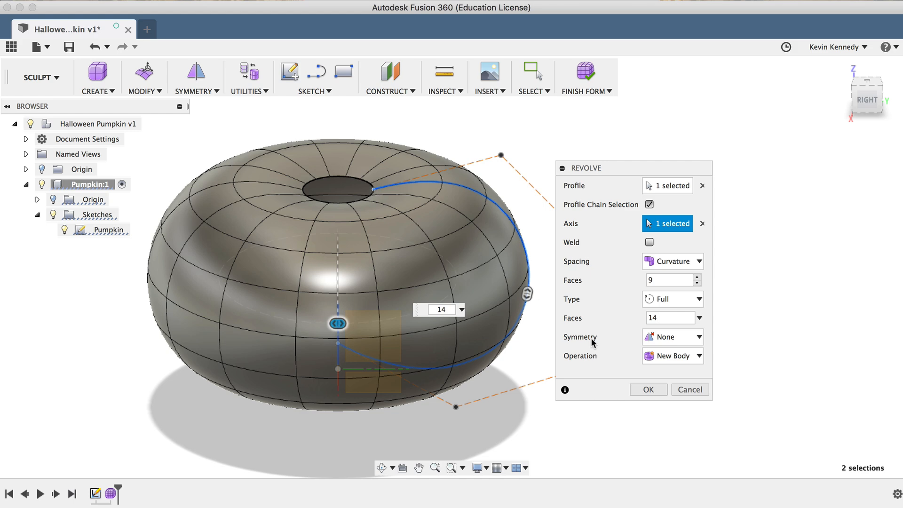
Apply circular symmetry with 3 symmetric faces and commit the revolved pumpkin body
{"action": "left_click", "coordinate": [673, 337]}
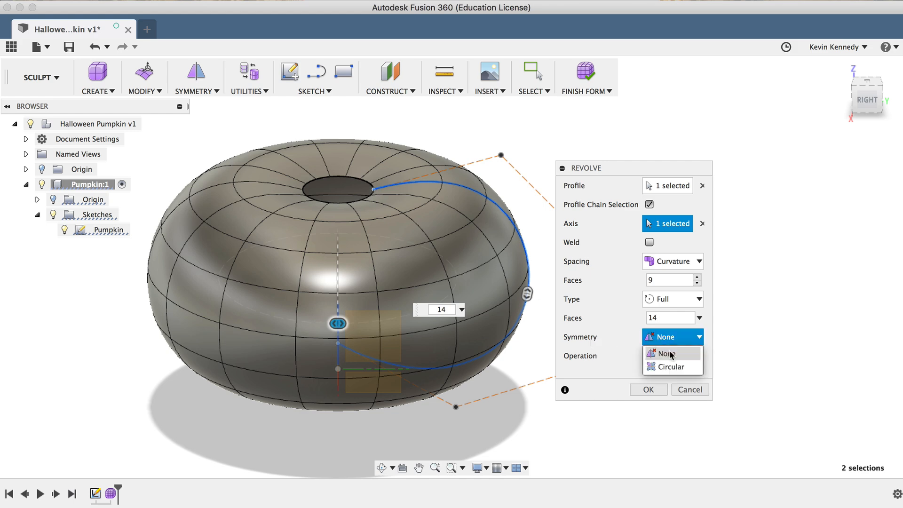
{"action": "left_click", "coordinate": [670, 366]}
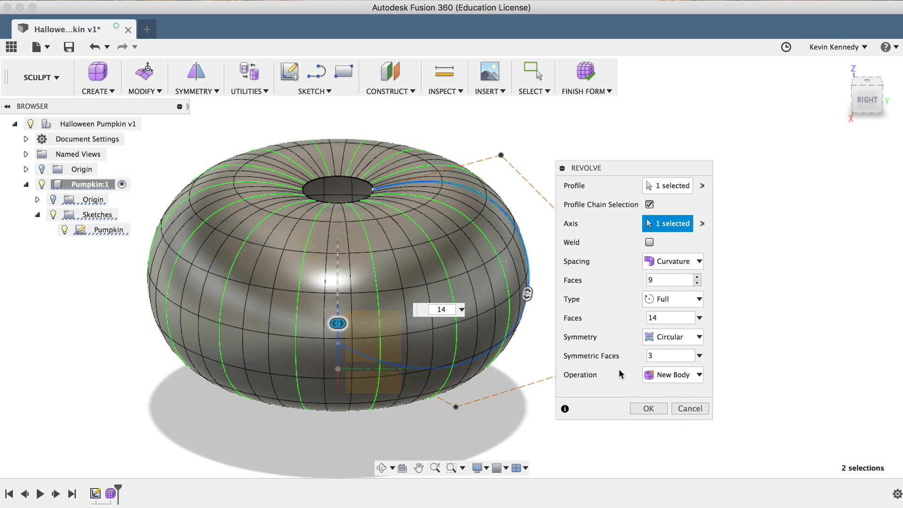
{"action": "mouse_move", "coordinate": [616, 356]}
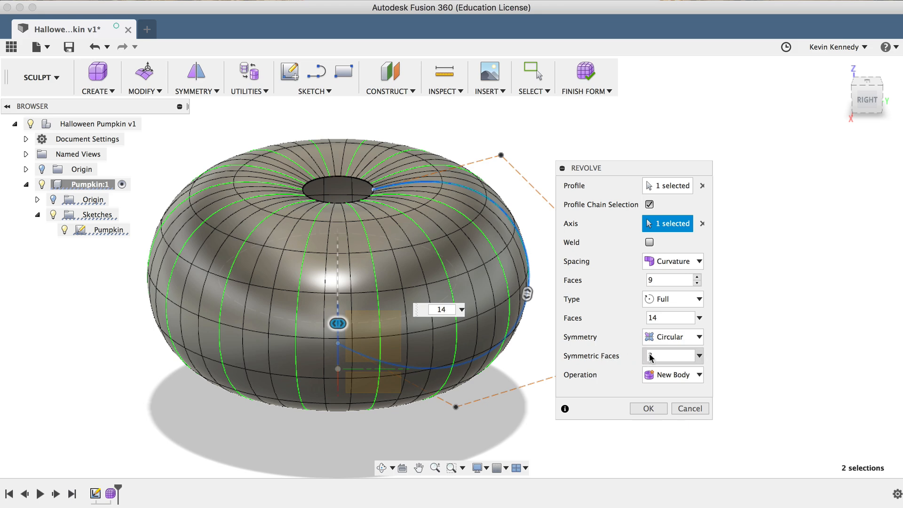
{"action": "type", "text": "3"}
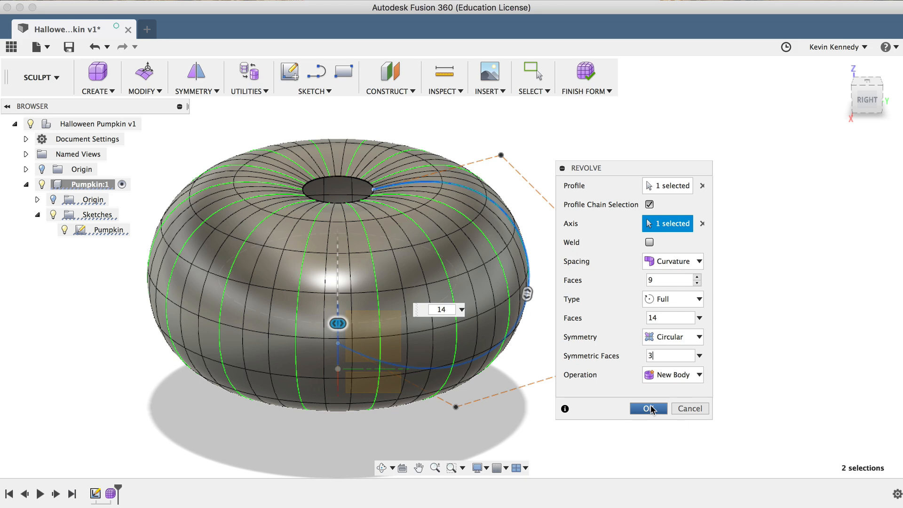
{"action": "left_click", "coordinate": [649, 409]}
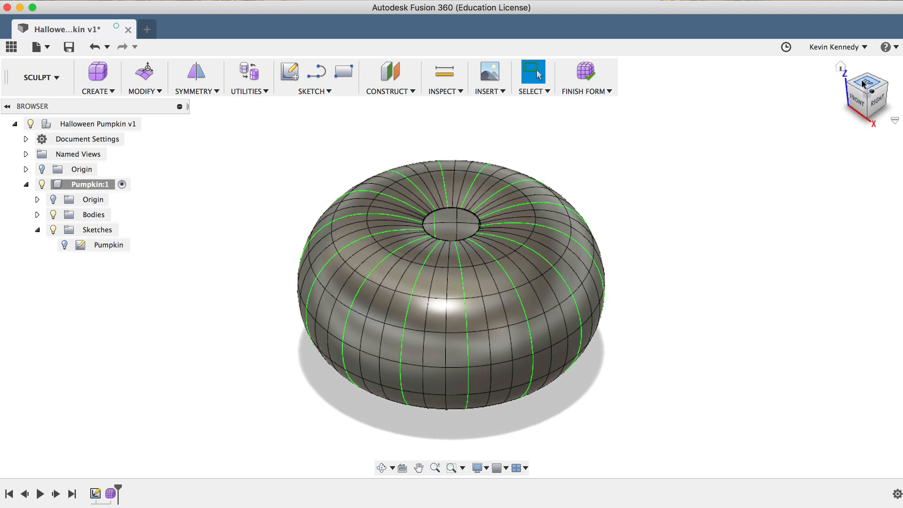
Select a vertical edge ring on the pumpkin's side with the Select tool
{"action": "left_click", "coordinate": [864, 82]}
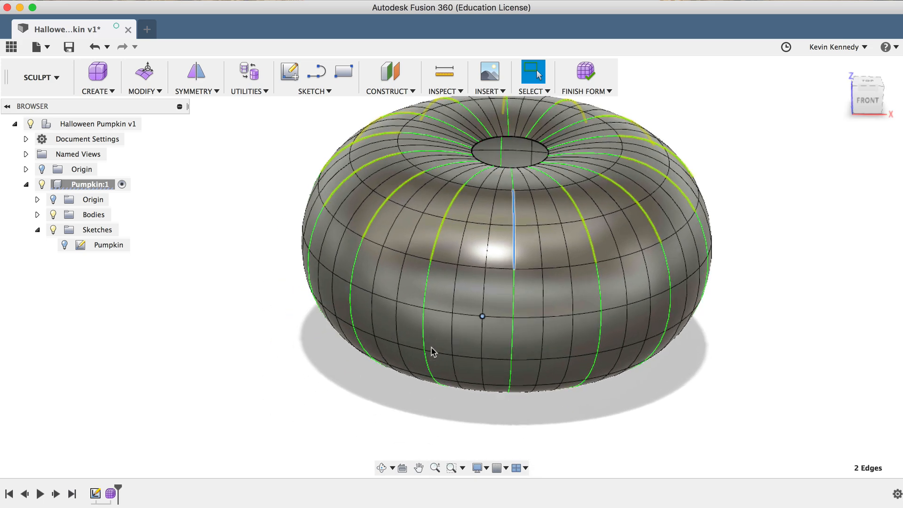
{"action": "left_click", "coordinate": [509, 372]}
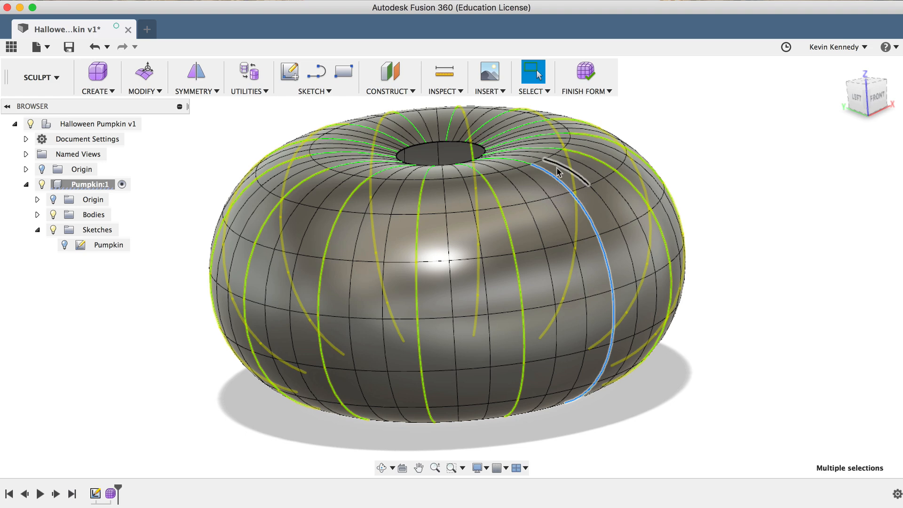
{"action": "mouse_move", "coordinate": [589, 159]}
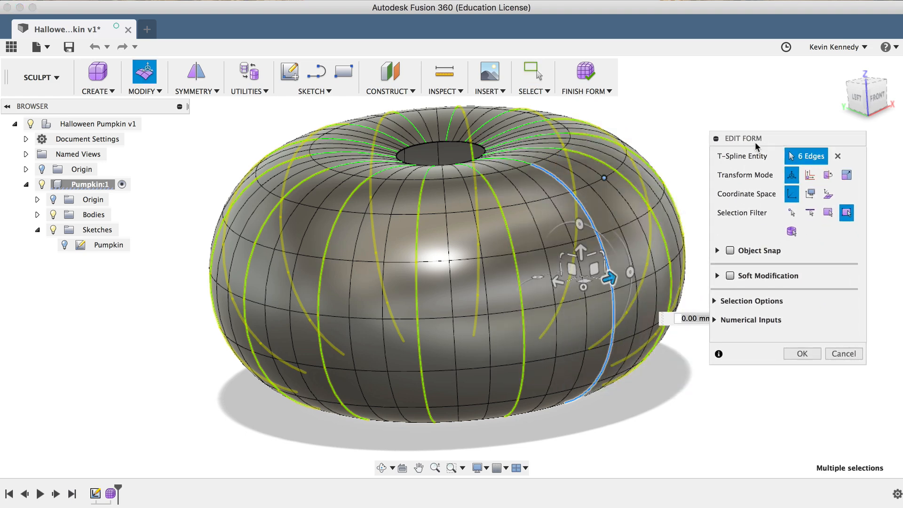
{"action": "mouse_move", "coordinate": [554, 283]}
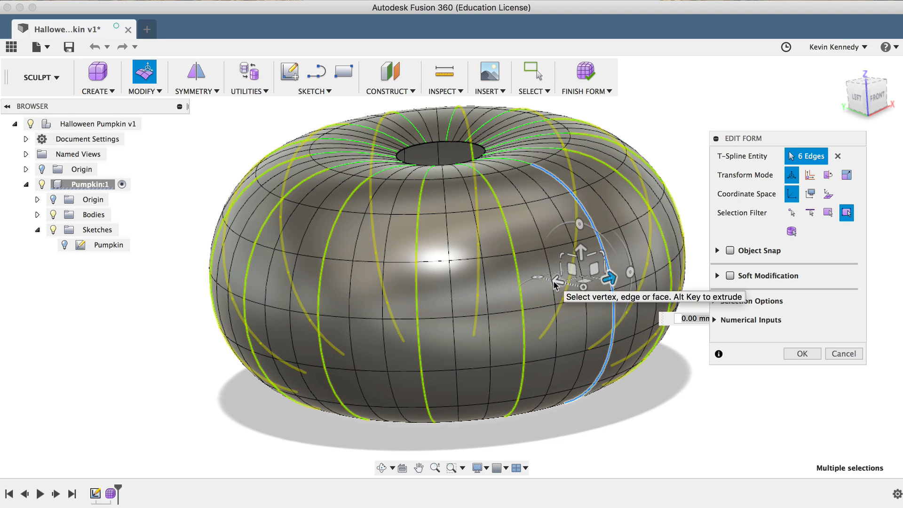
{"action": "mouse_move", "coordinate": [581, 291]}
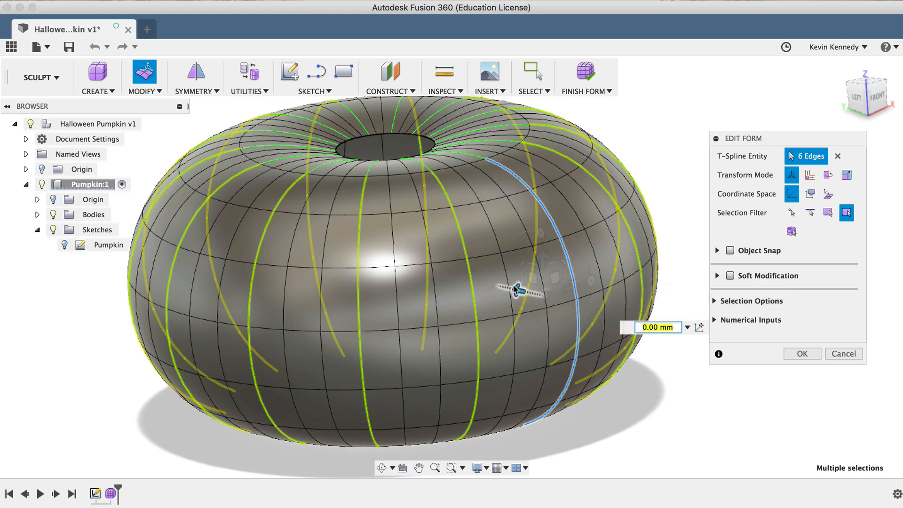
Pull the selected vertical edges inward to carve ridges and commit the Edit Form
{"action": "left_click_drag", "start_coordinate": [516, 288], "coordinate": [510, 287]}
{"action": "type", "text": "16"}
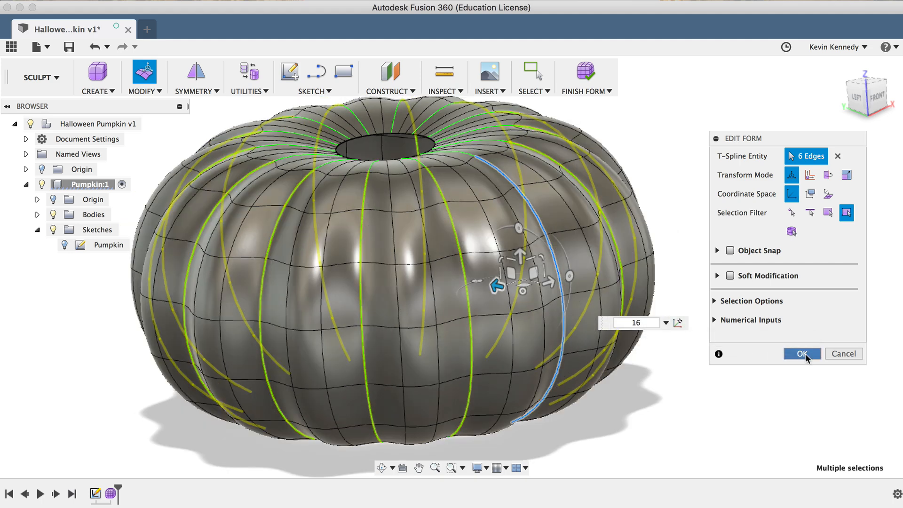
{"action": "left_click", "coordinate": [802, 354]}
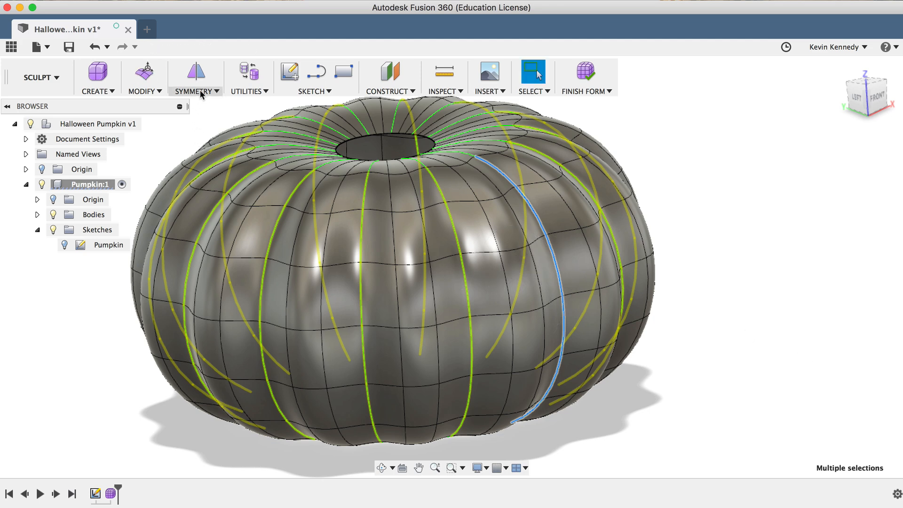
Clear the current edge selection and zoom in toward the top opening
{"action": "left_click", "coordinate": [195, 91]}
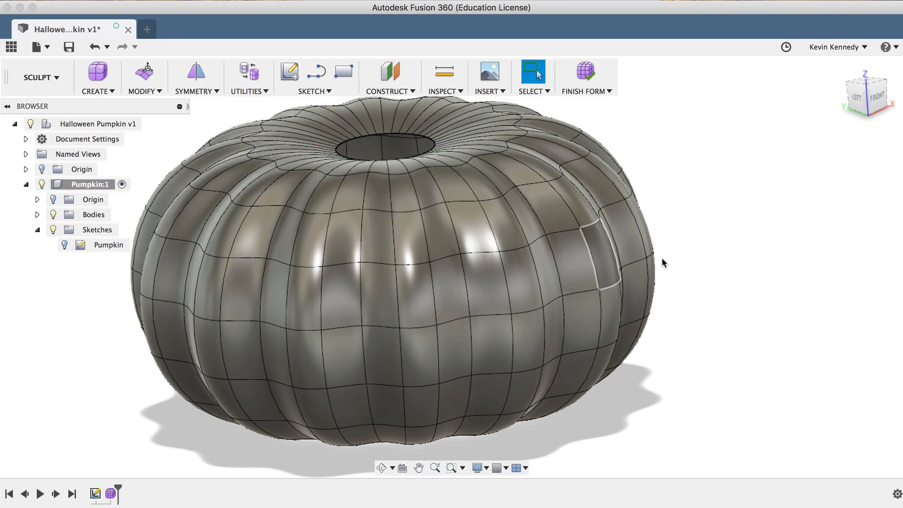
{"action": "scroll", "scroll_direction": "down", "scroll_amount": 3}
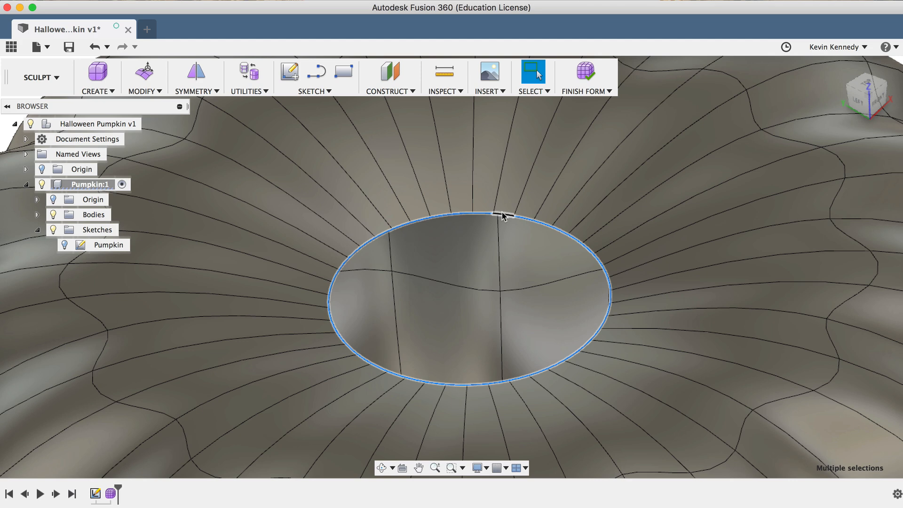
Scale the top opening smaller and extrude it upward into a stem
{"action": "right_click", "coordinate": [501, 216]}
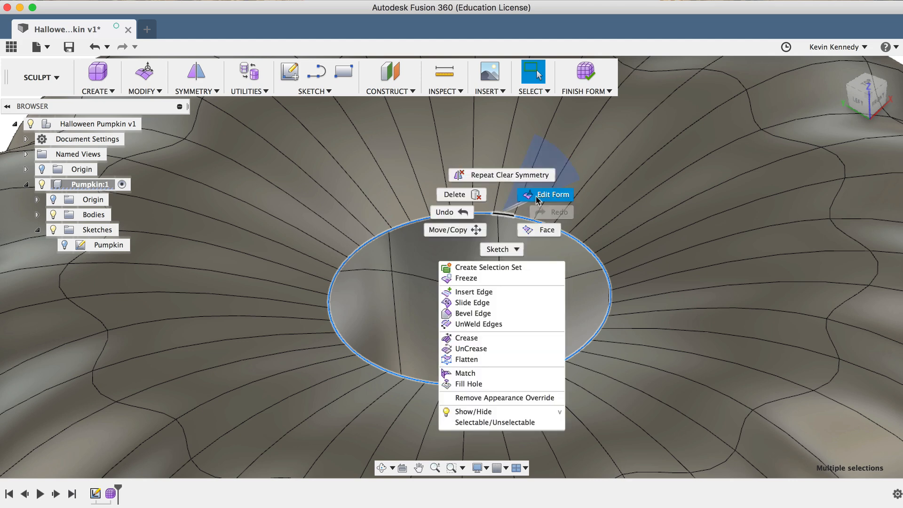
{"action": "left_click", "coordinate": [545, 194]}
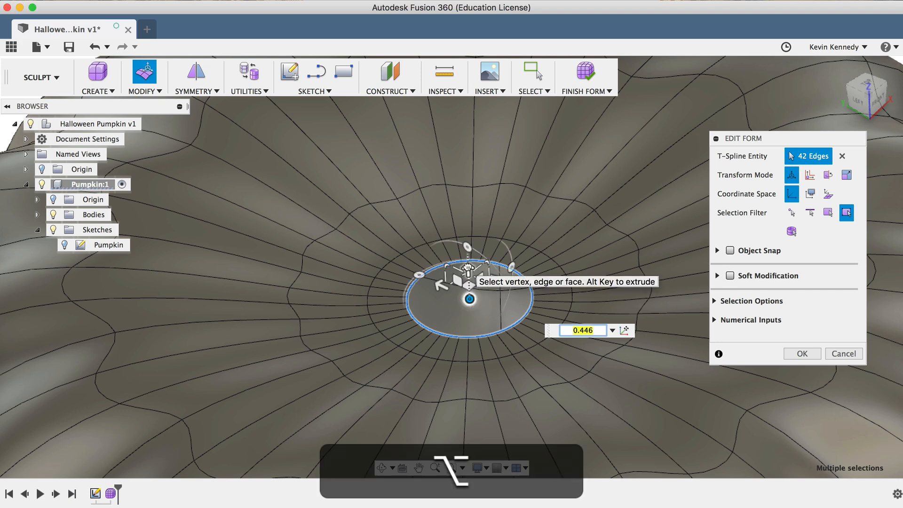
{"action": "left_click_drag", "start_coordinate": [467, 280], "coordinate": [468, 230]}
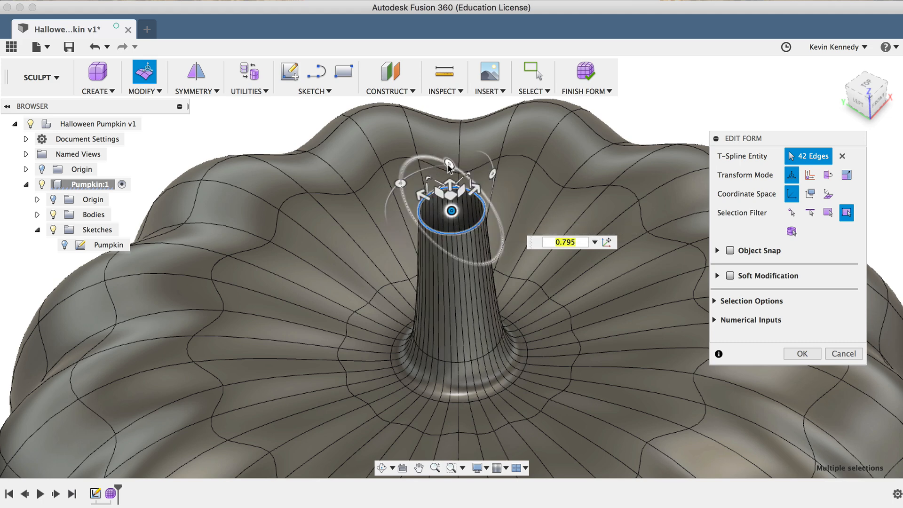
Tilt the stem's top ring ten degrees and shift it off-centre, committing the edit
{"action": "left_click_drag", "start_coordinate": [448, 166], "coordinate": [461, 172]}
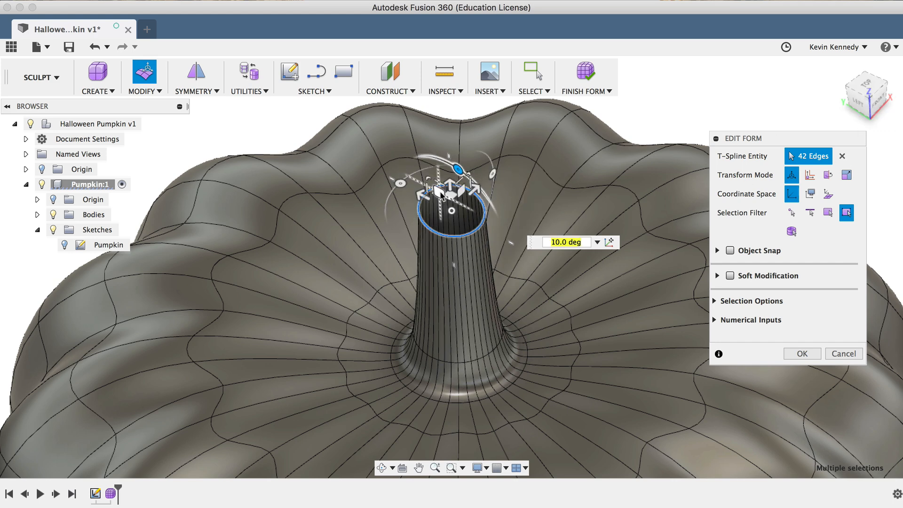
{"action": "left_click_drag", "start_coordinate": [452, 178], "coordinate": [487, 233]}
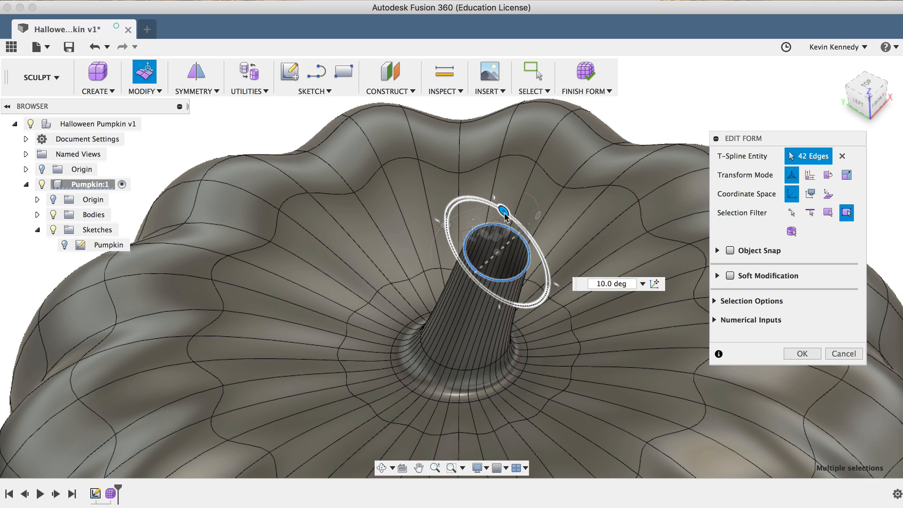
{"action": "left_click_drag", "start_coordinate": [501, 208], "coordinate": [497, 219]}
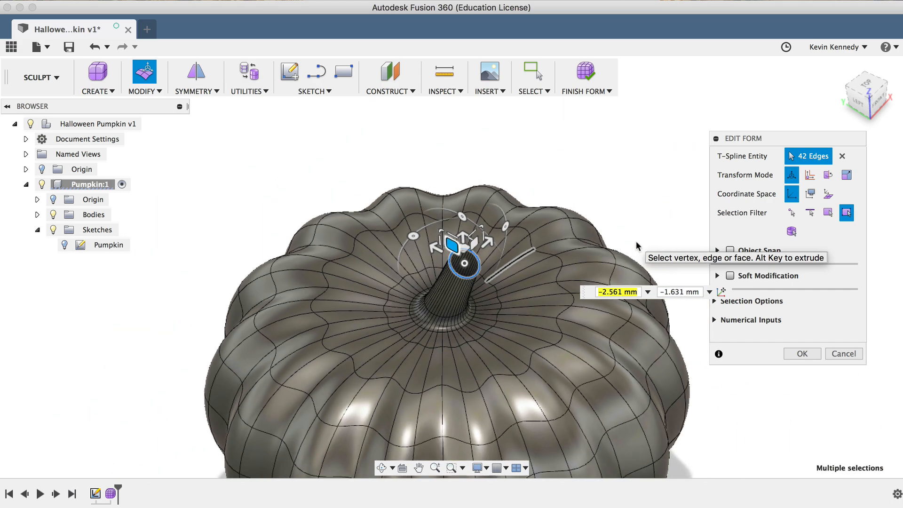
{"action": "left_click", "coordinate": [802, 353]}
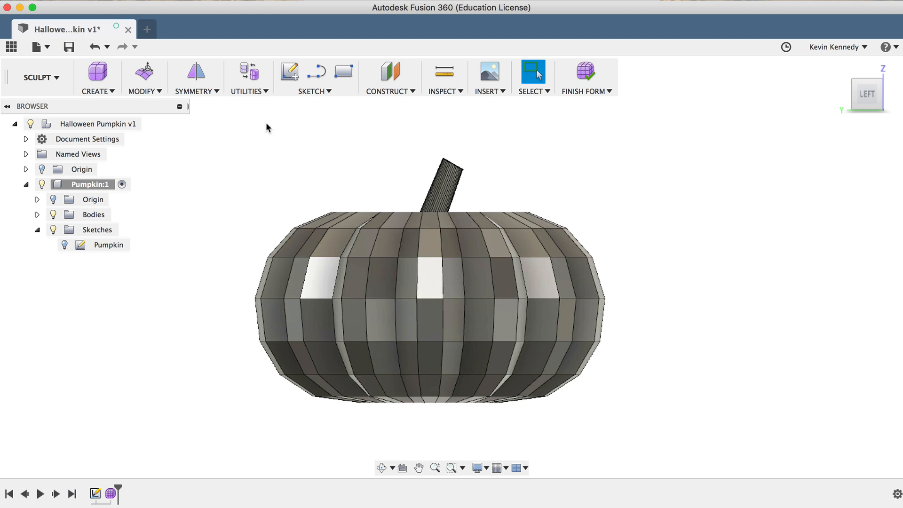
{"action": "mouse_move", "coordinate": [507, 120]}
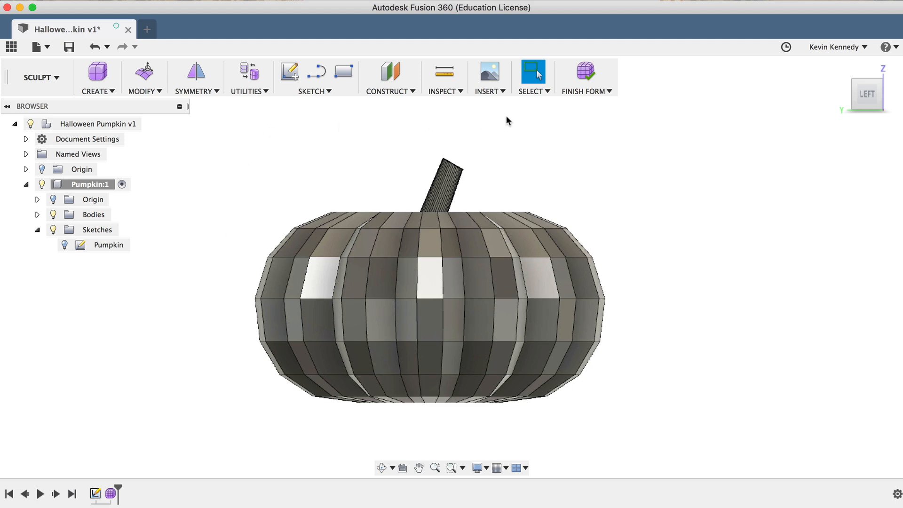
Set selection to prefer faces and window-select the faces across the pumpkin's top
{"action": "left_click", "coordinate": [533, 91]}
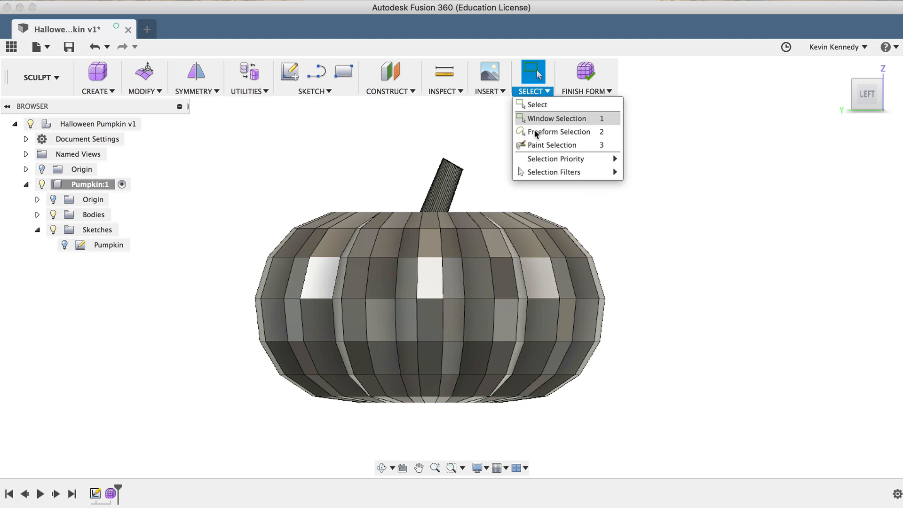
{"action": "mouse_move", "coordinate": [556, 158]}
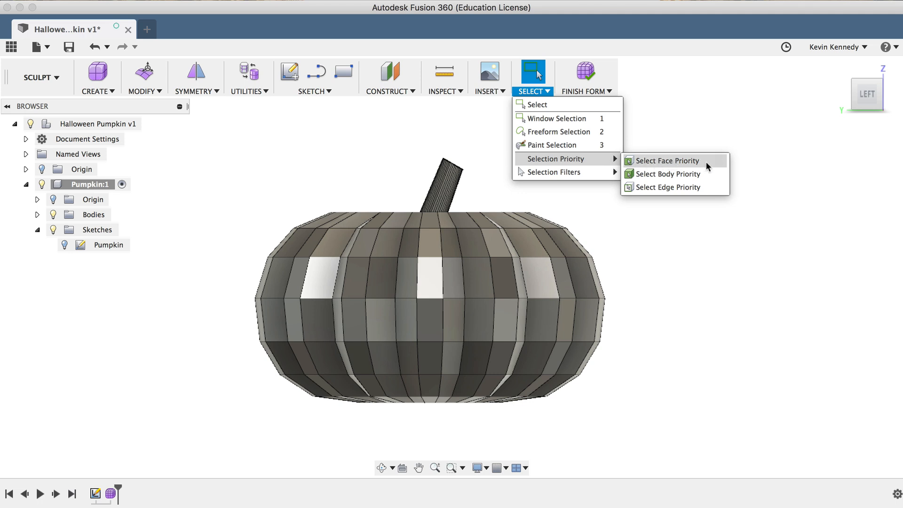
{"action": "left_click", "coordinate": [667, 161]}
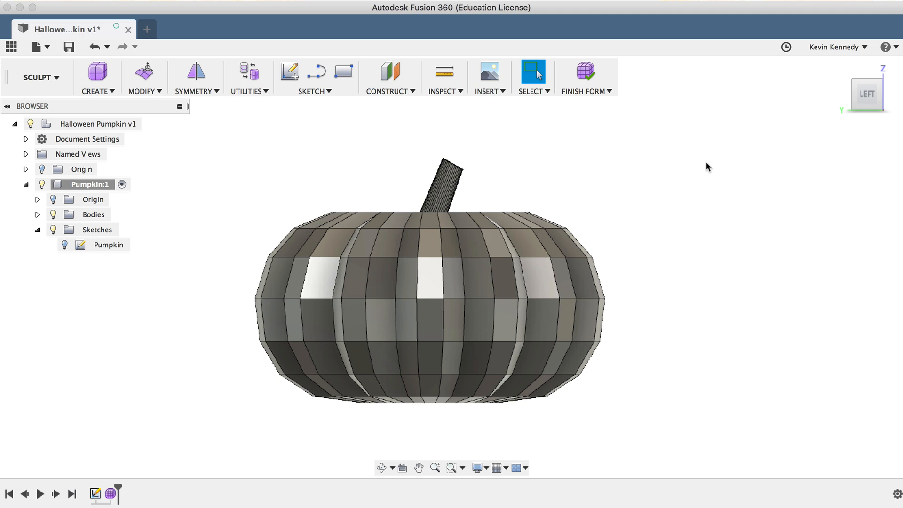
{"action": "mouse_move", "coordinate": [242, 146]}
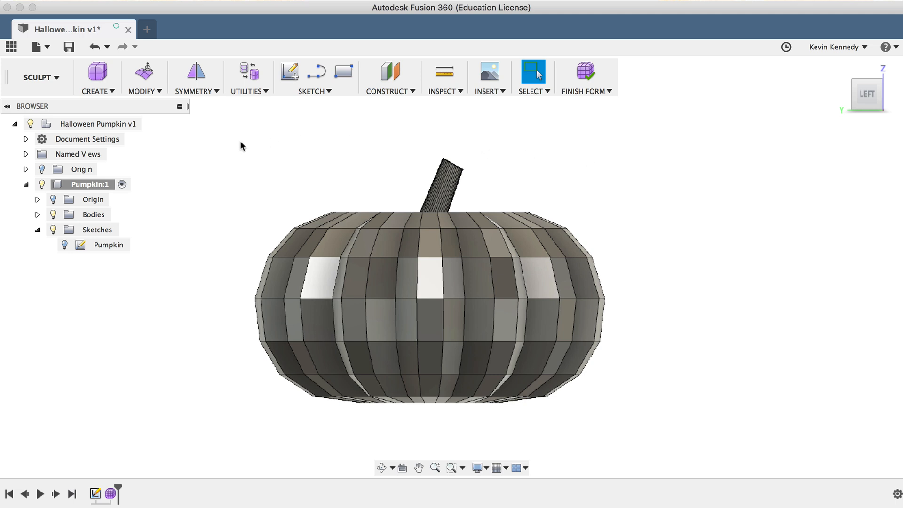
{"action": "left_click_drag", "start_coordinate": [249, 133], "coordinate": [607, 298]}
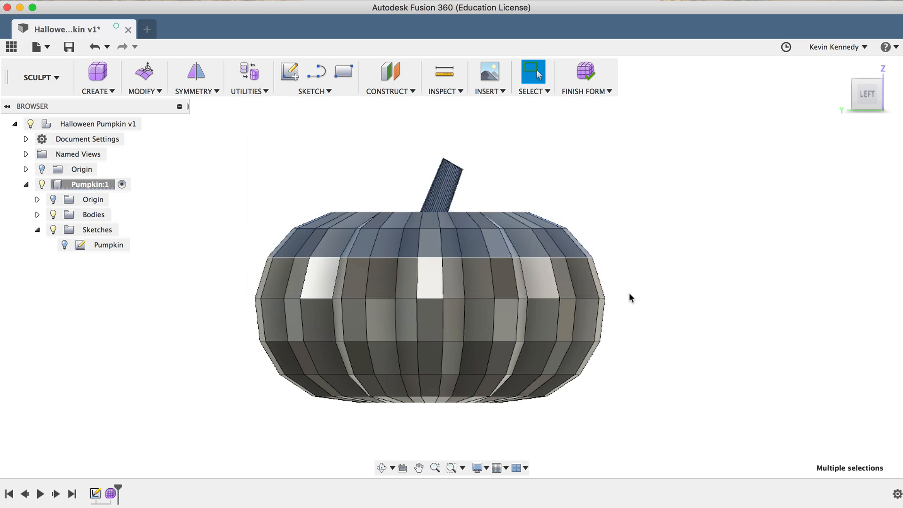
{"action": "mouse_move", "coordinate": [836, 133]}
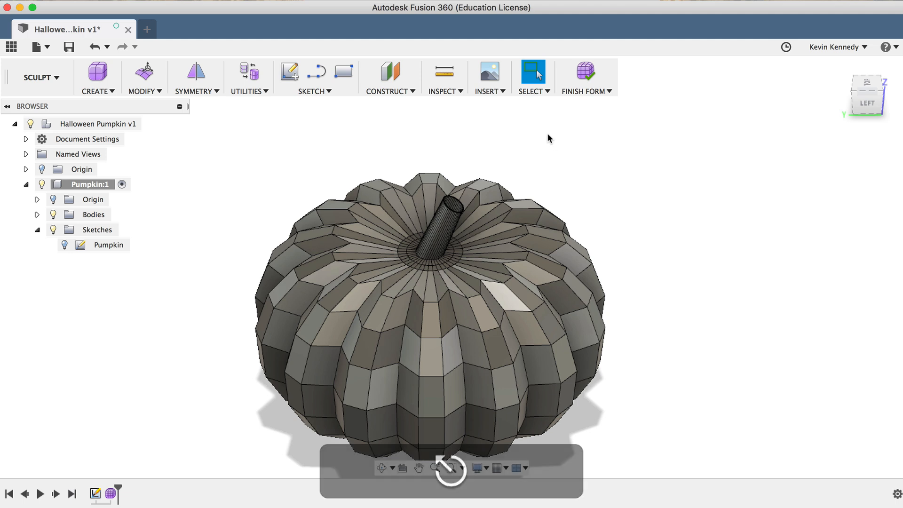
{"action": "left_click", "coordinate": [533, 91]}
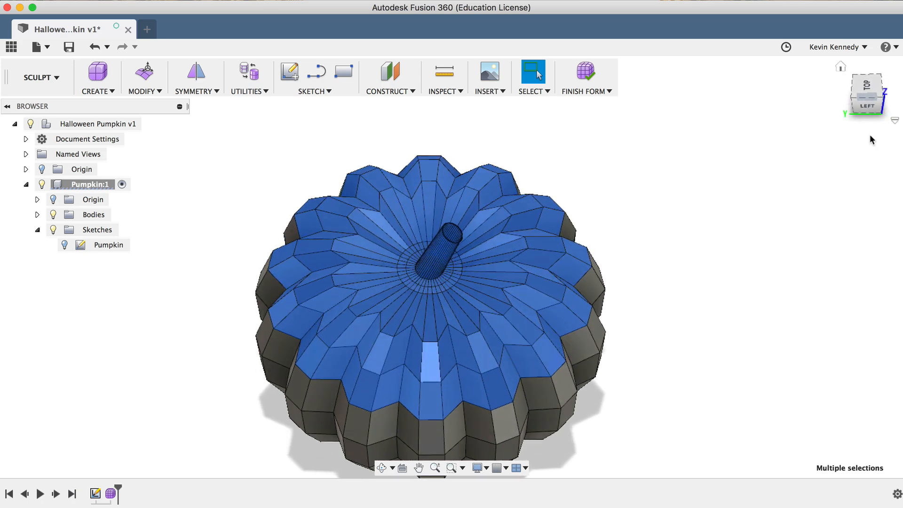
{"action": "mouse_move", "coordinate": [868, 108]}
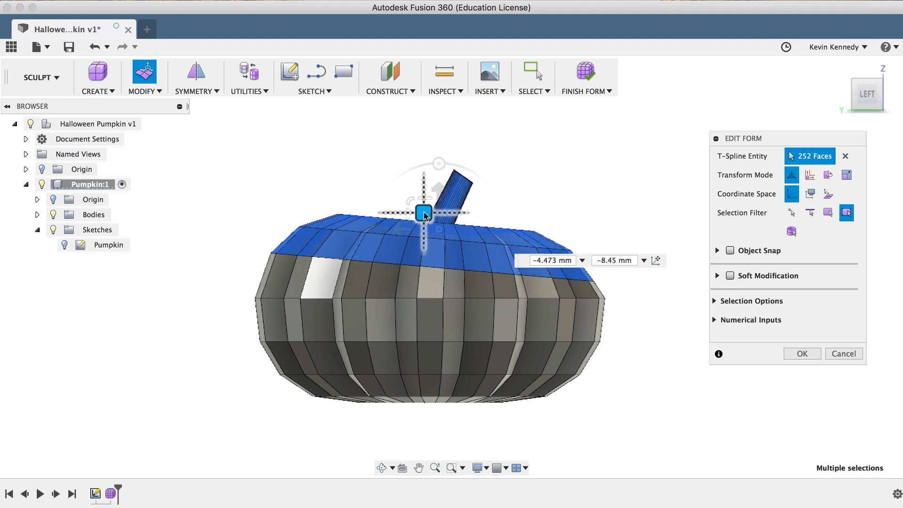
Drag the selected top faces off-centre and commit the Edit Form
{"action": "left_click_drag", "start_coordinate": [424, 213], "coordinate": [425, 221]}
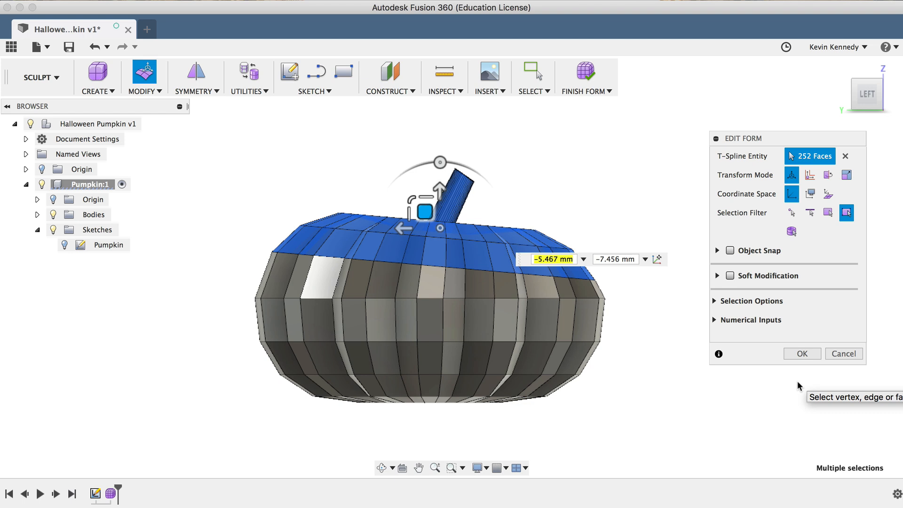
{"action": "mouse_move", "coordinate": [802, 354]}
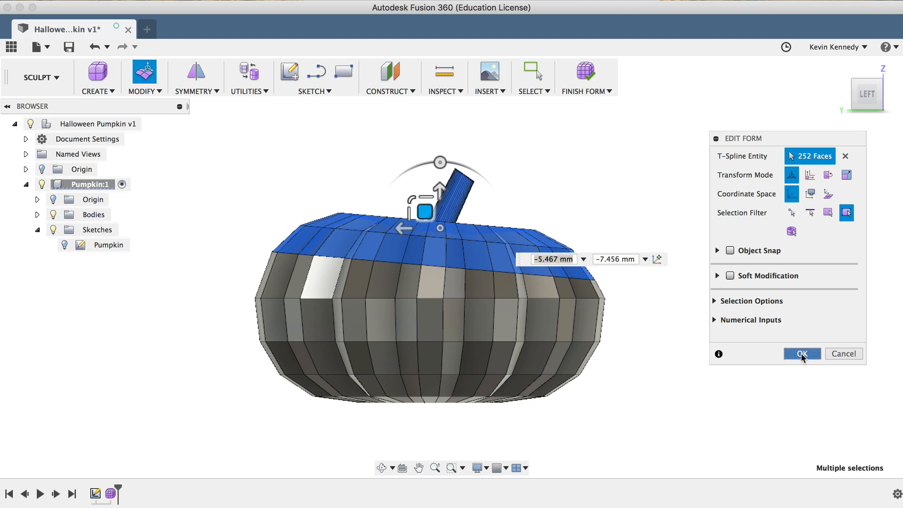
{"action": "left_click", "coordinate": [802, 354]}
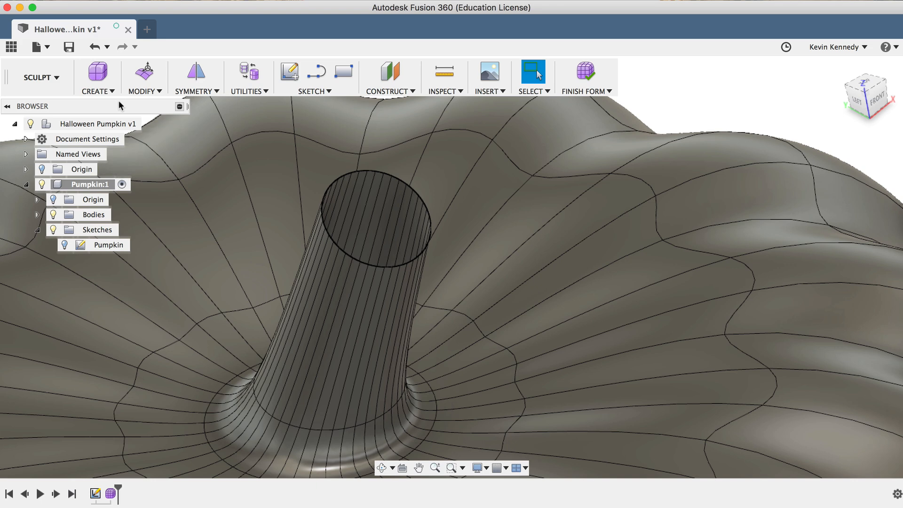
Enable Select All and disable Select Through in the selection filters
{"action": "left_click", "coordinate": [144, 78]}
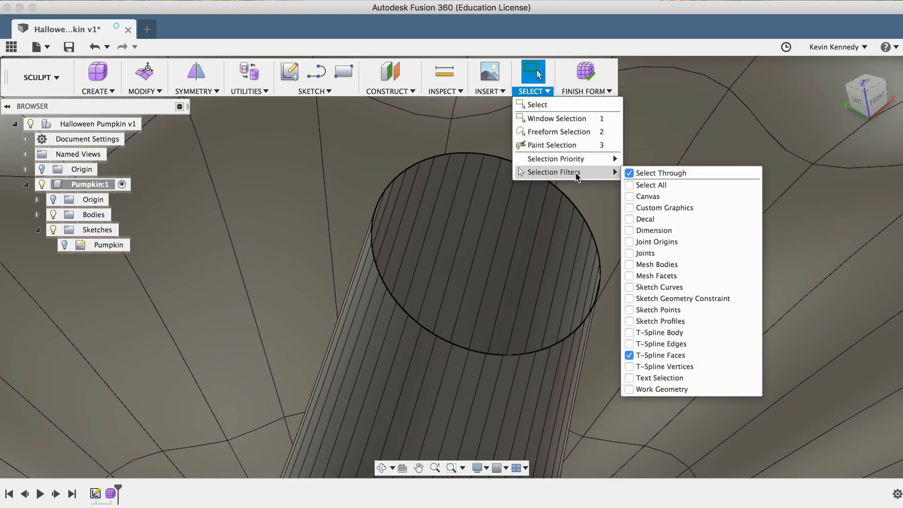
{"action": "left_click", "coordinate": [651, 185]}
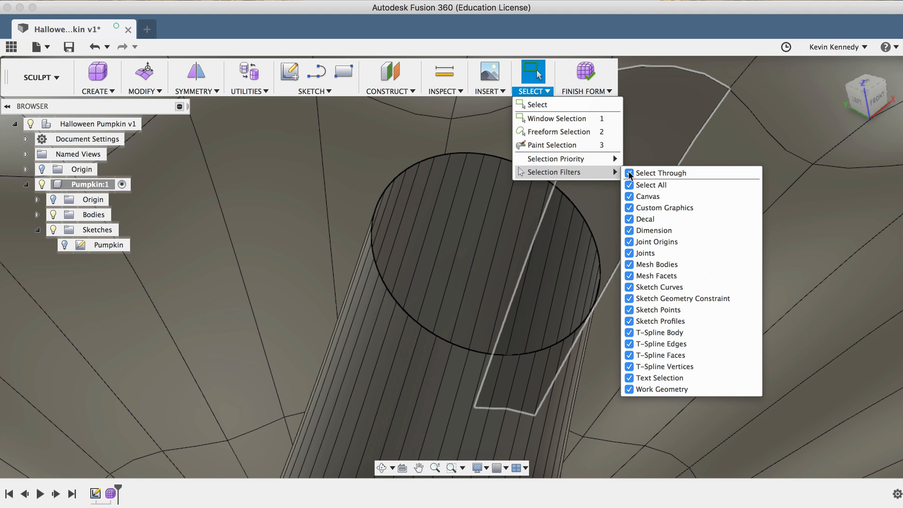
{"action": "left_click", "coordinate": [630, 173]}
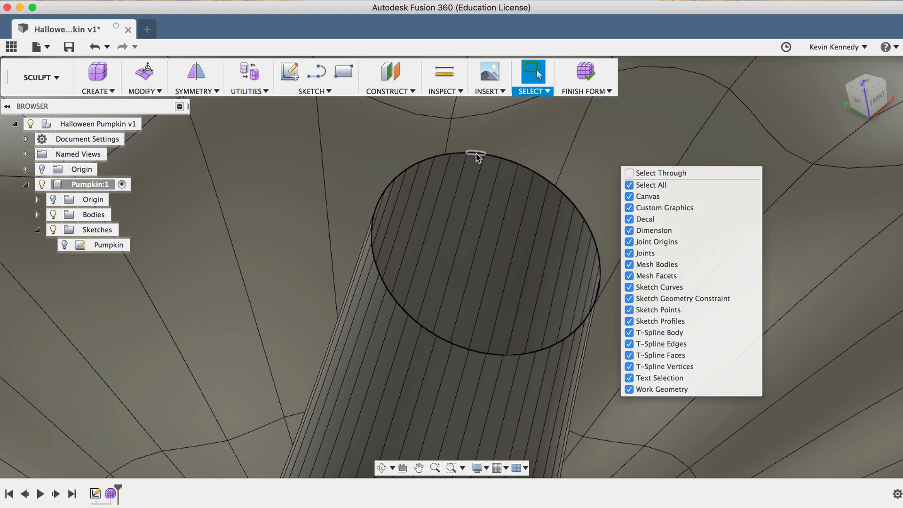
Scale the stem's top edge loop inward to close it and commit
{"action": "left_click", "coordinate": [474, 155]}
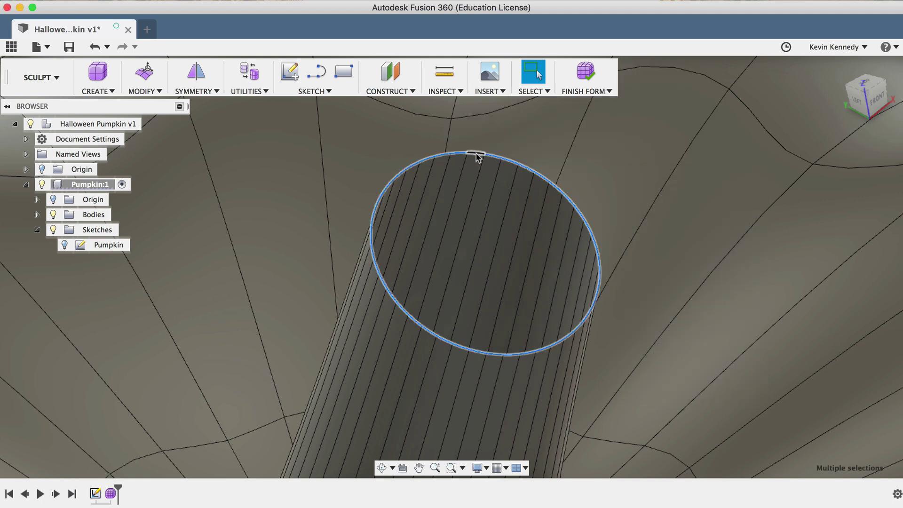
{"action": "left_click", "coordinate": [144, 70]}
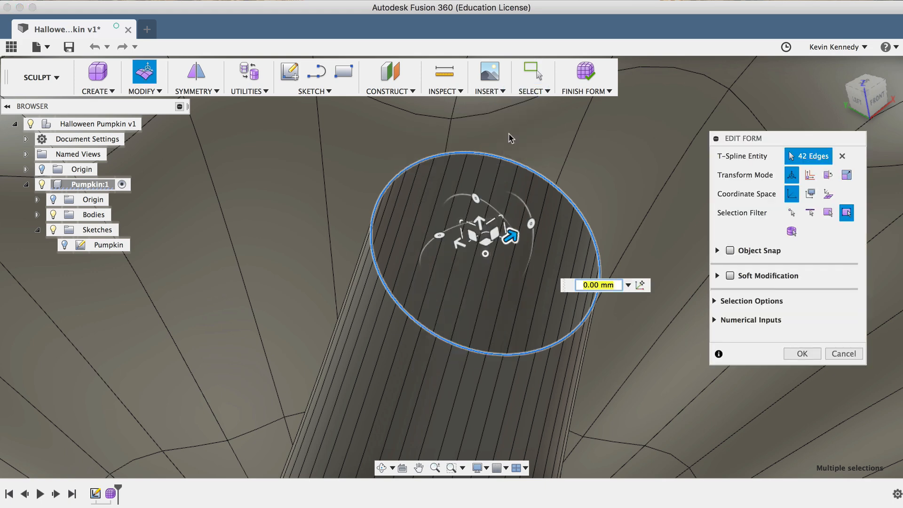
{"action": "mouse_move", "coordinate": [485, 262]}
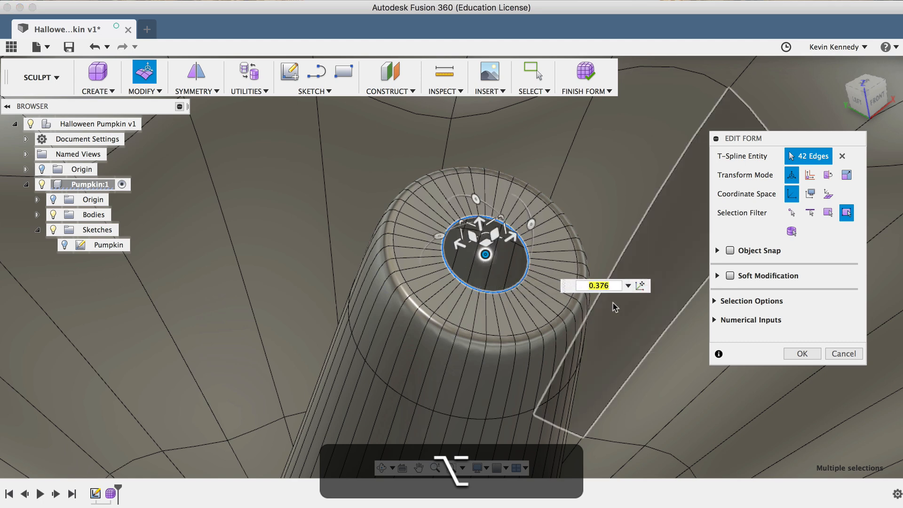
{"action": "mouse_move", "coordinate": [614, 300]}
{"action": "type", "text": "0"}
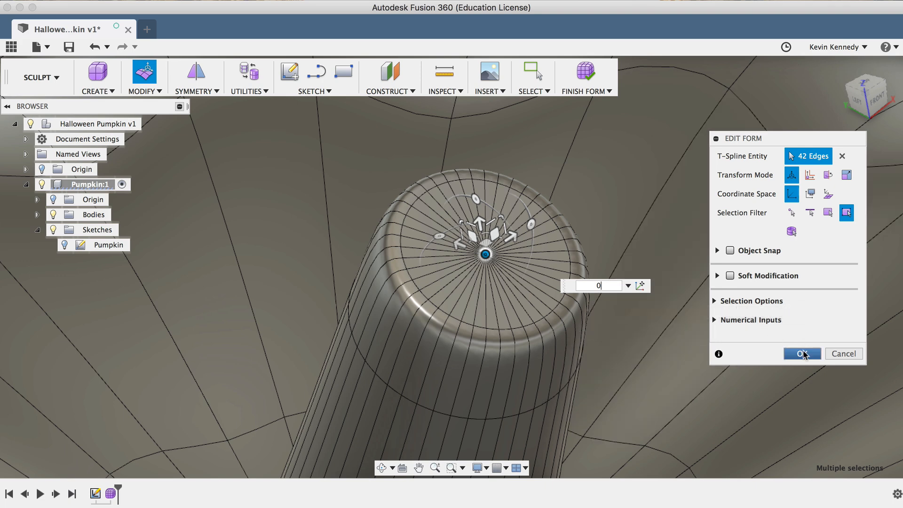
{"action": "left_click", "coordinate": [802, 353]}
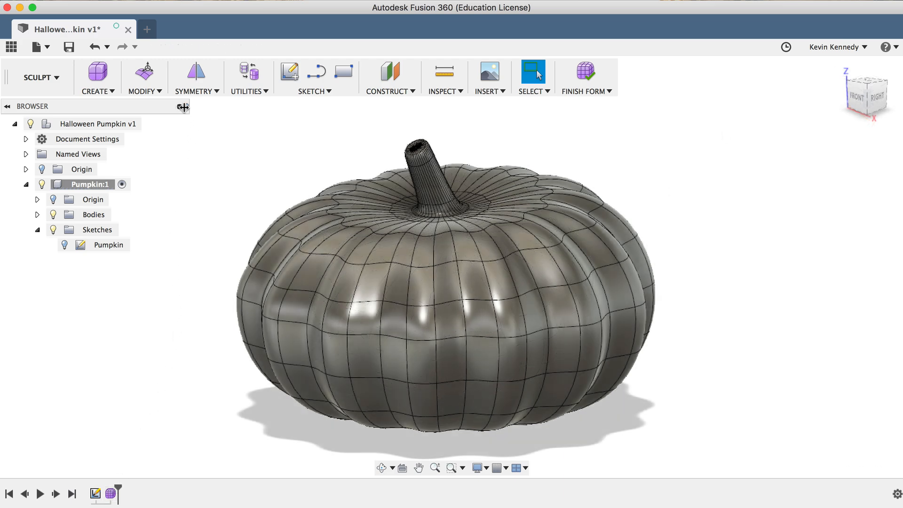
Thicken the T-spline body by 4 mm using the Soft thicken type
{"action": "left_click", "coordinate": [144, 78]}
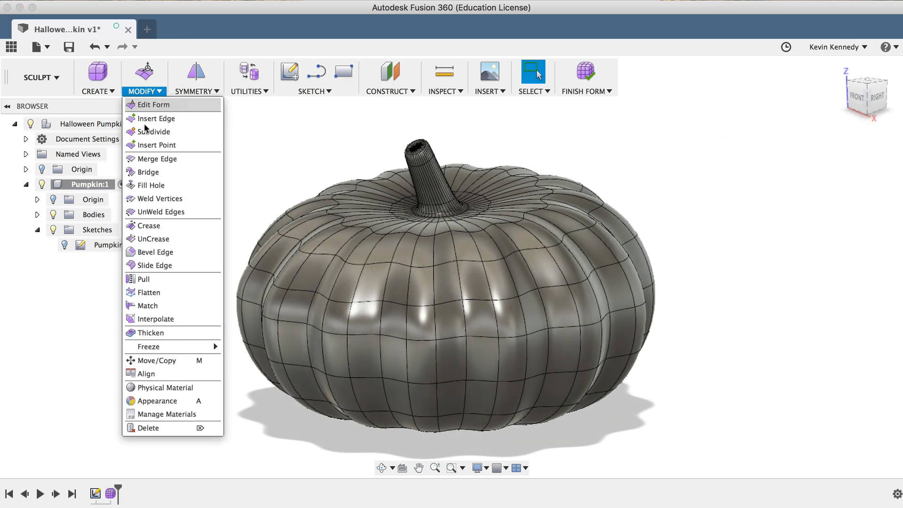
{"action": "mouse_move", "coordinate": [155, 319]}
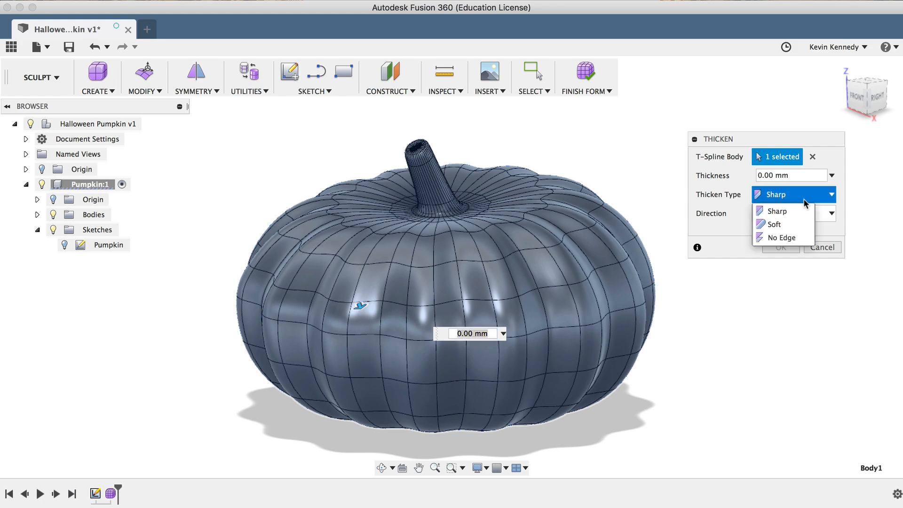
{"action": "left_click", "coordinate": [773, 225]}
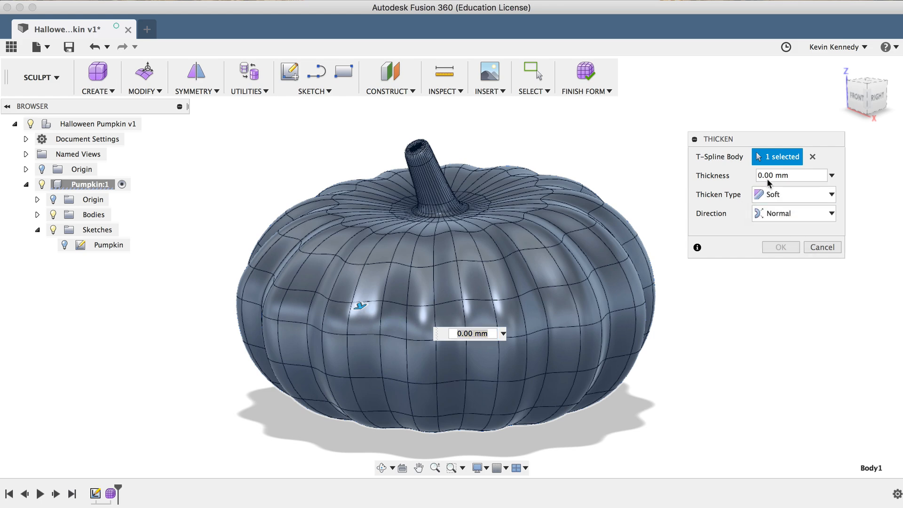
{"action": "left_click", "coordinate": [787, 175]}
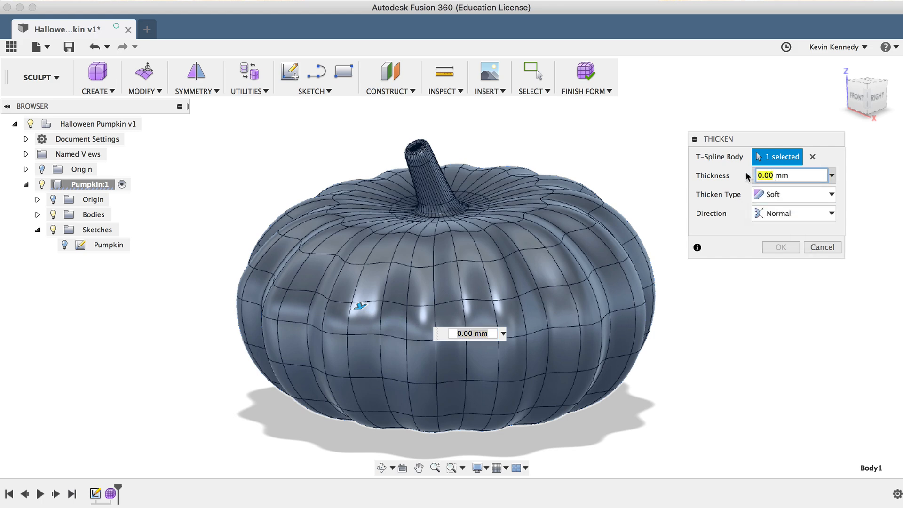
{"action": "type", "text": "4 mm"}
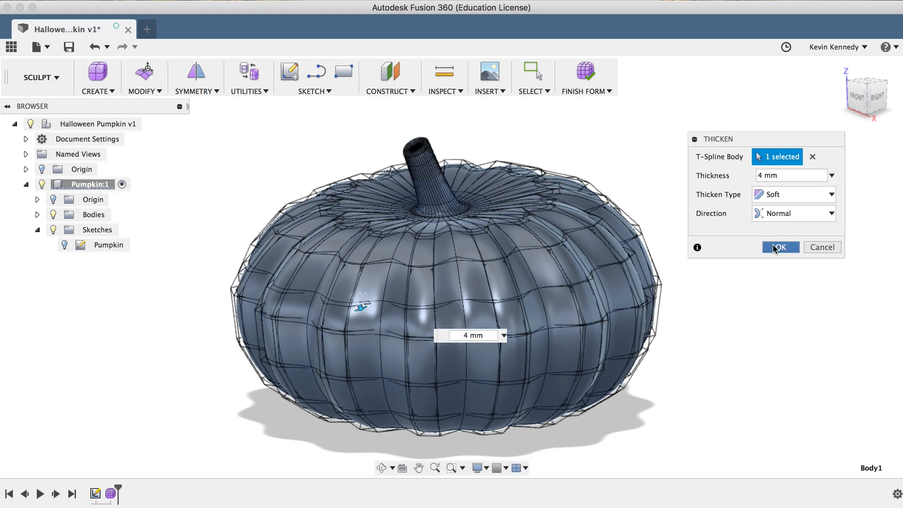
{"action": "left_click", "coordinate": [780, 246]}
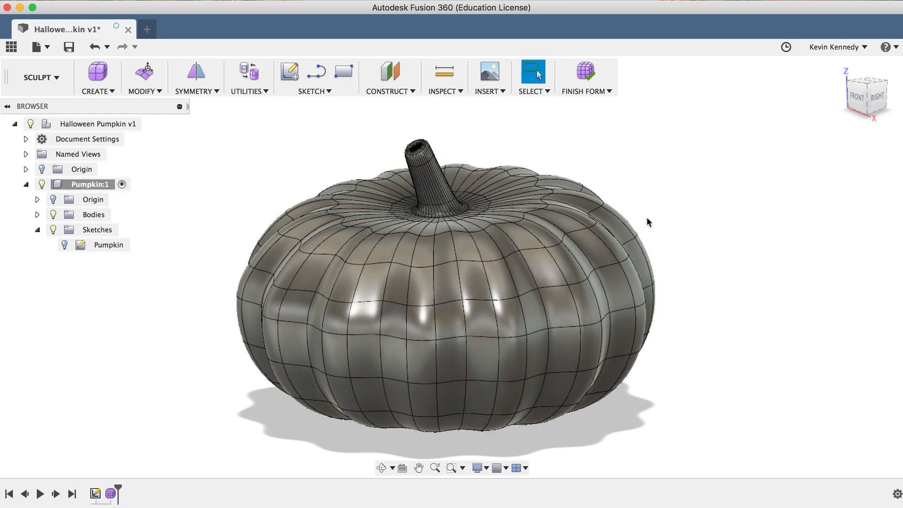
Finish the form, show the Origin planes, and reopen Form1 from the timeline
{"action": "left_click", "coordinate": [37, 214]}
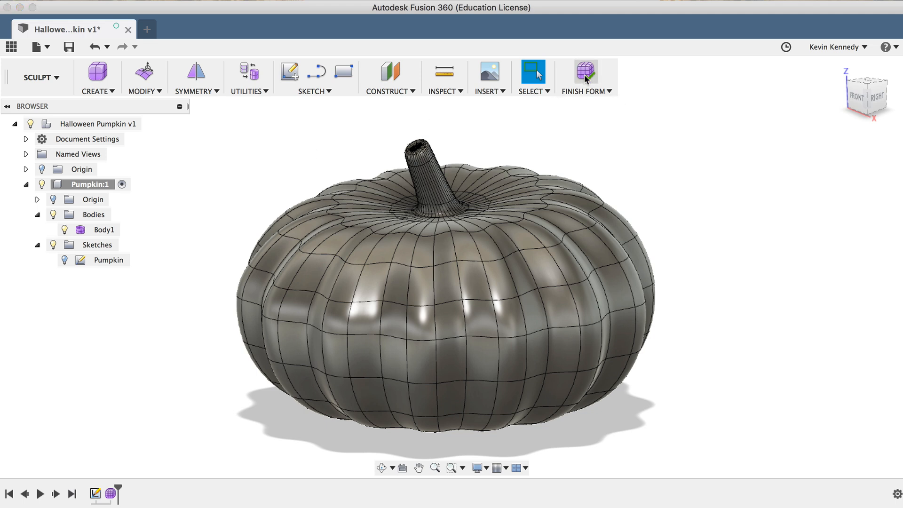
{"action": "left_click", "coordinate": [586, 72]}
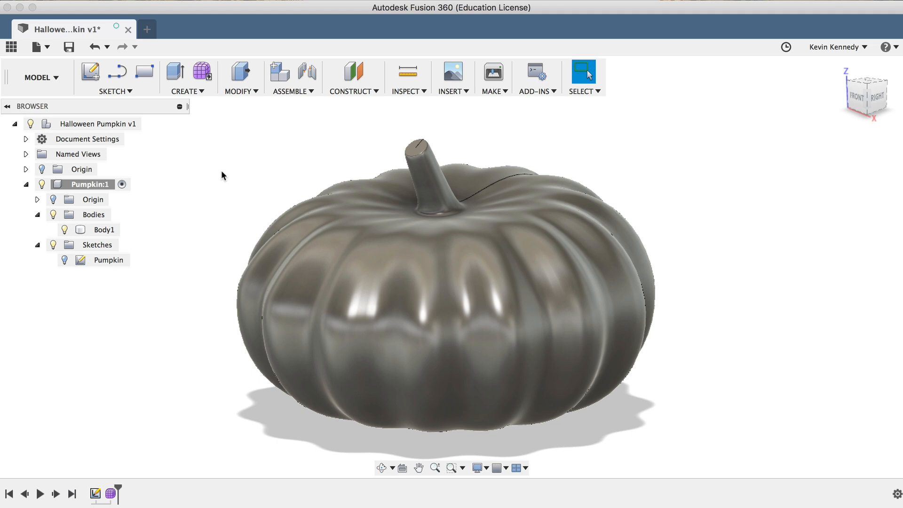
{"action": "mouse_move", "coordinate": [412, 96]}
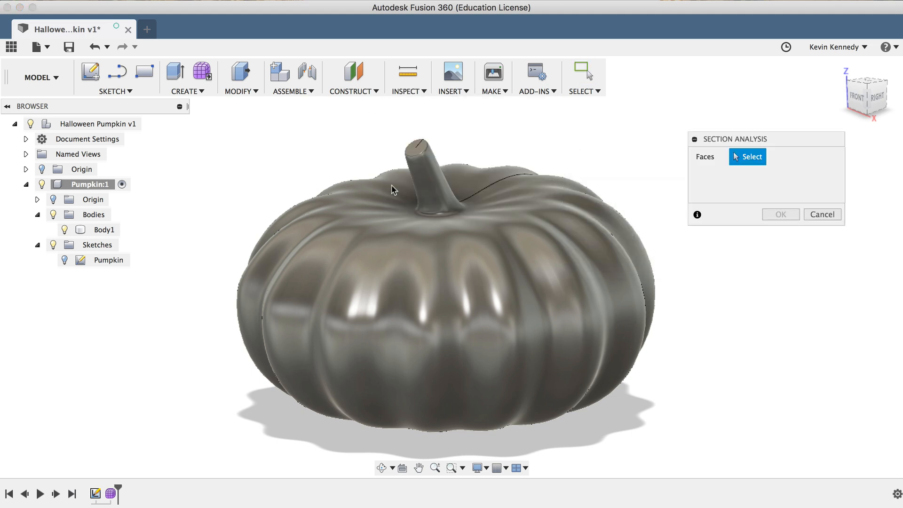
{"action": "mouse_move", "coordinate": [27, 172]}
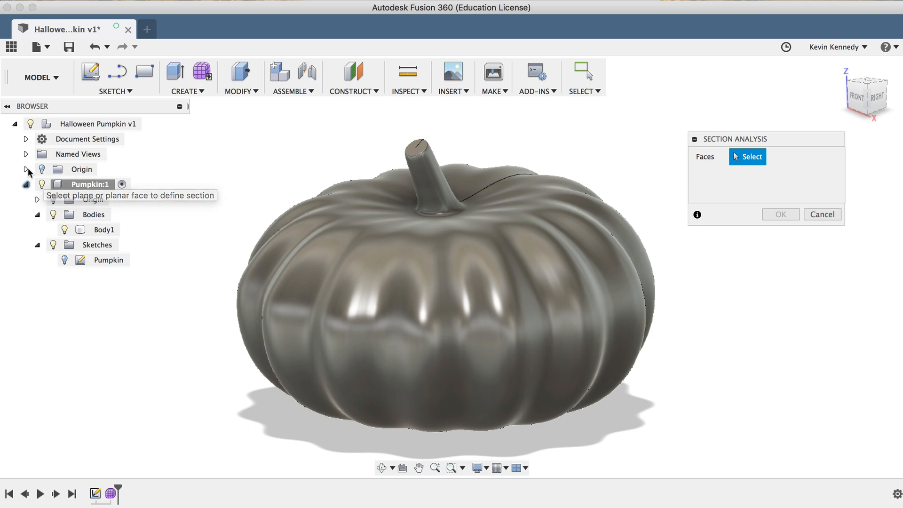
{"action": "left_click", "coordinate": [85, 260]}
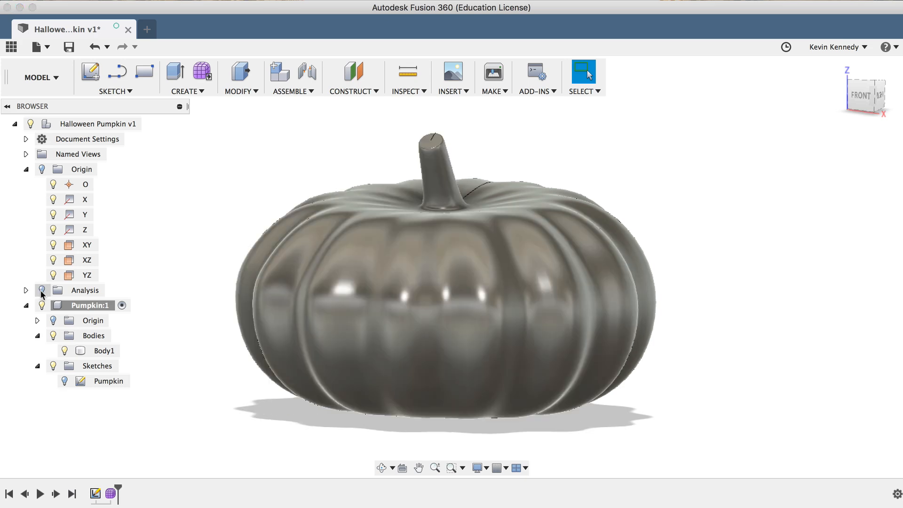
{"action": "mouse_move", "coordinate": [842, 73]}
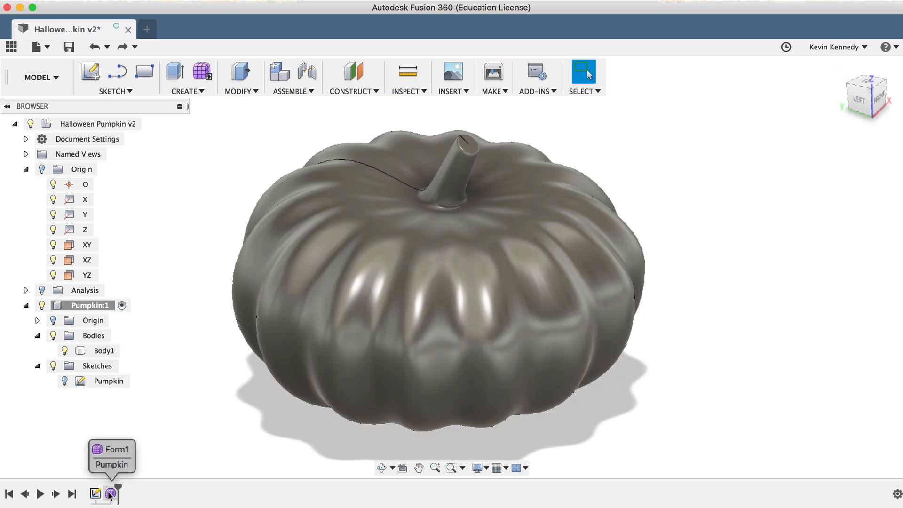
{"action": "left_click", "coordinate": [110, 492]}
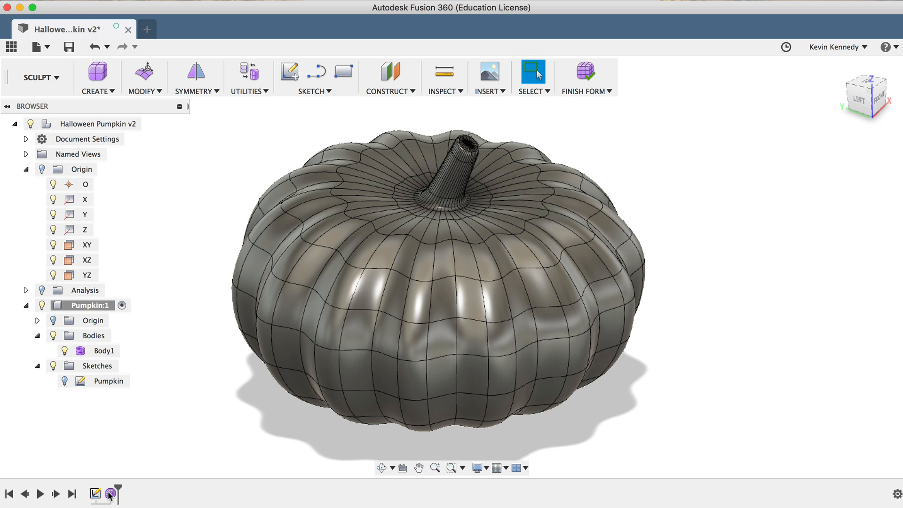